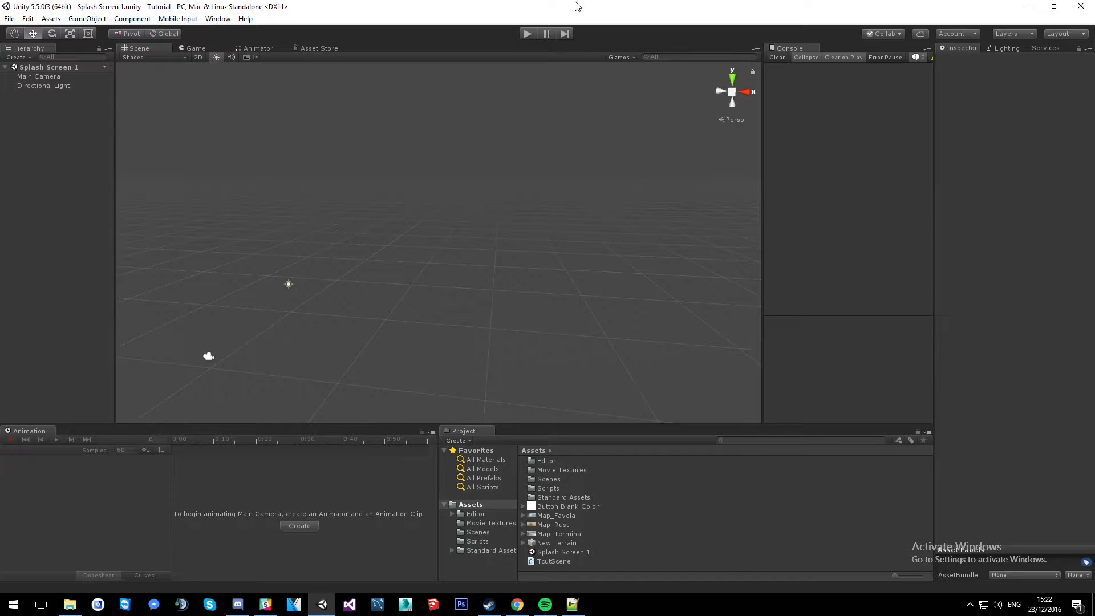
mouse_move(612, 336)
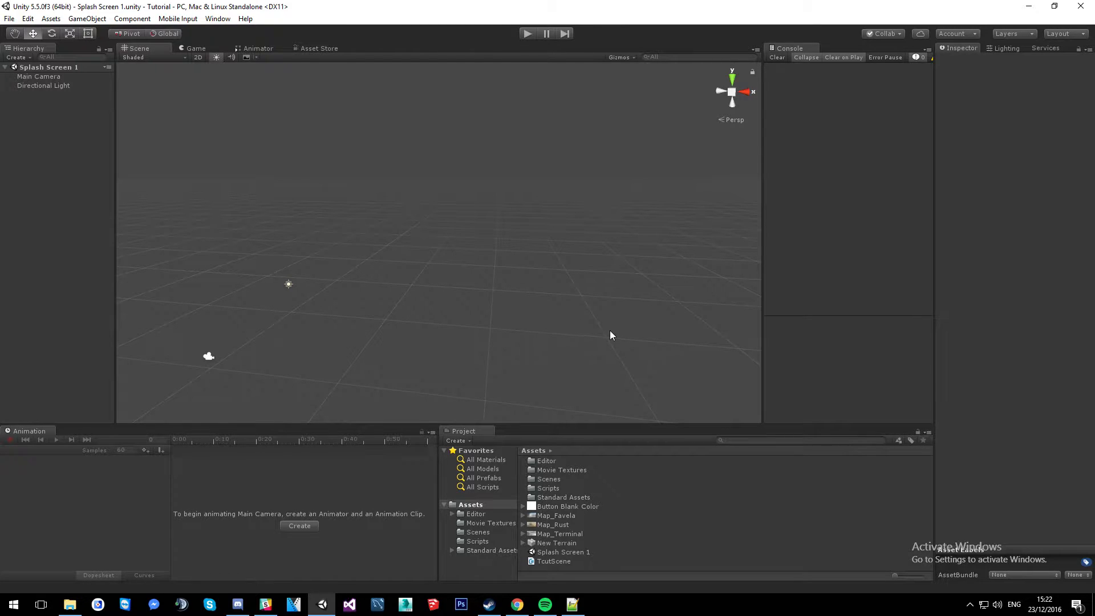
mouse_move(331, 245)
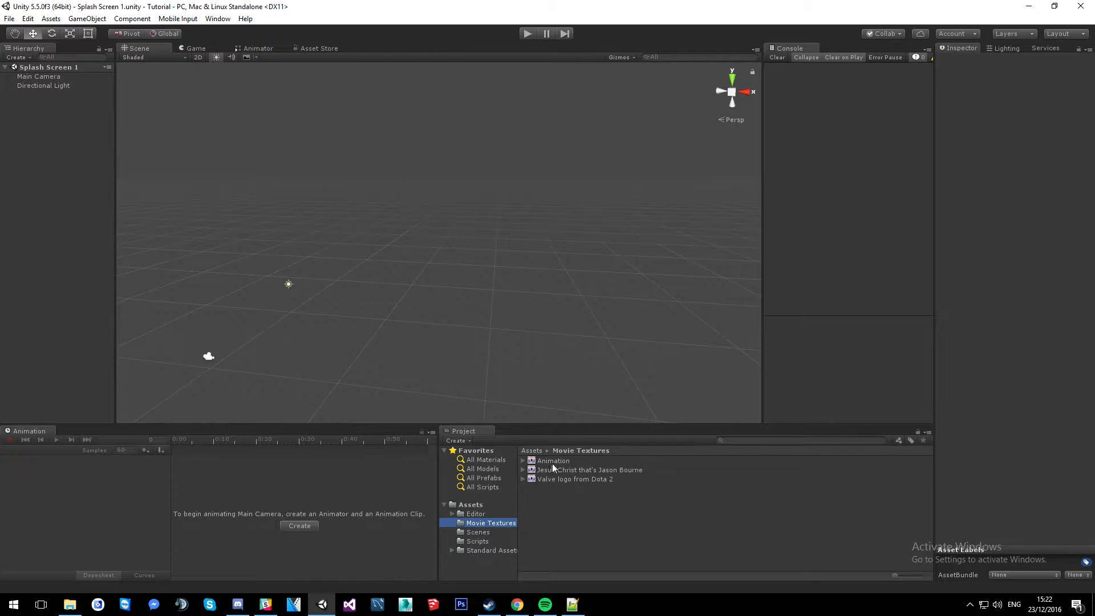
Inspect the Valve logo movie, then confirm Splash Screen 1 and Level_Selector in Build Settings.
left_click(574, 479)
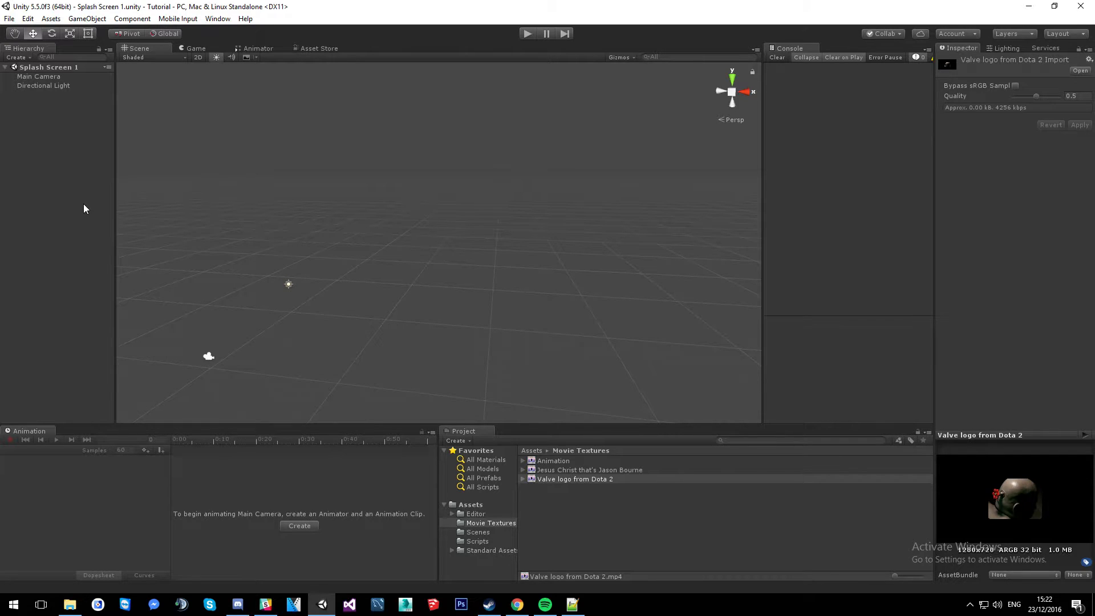
left_click(470, 505)
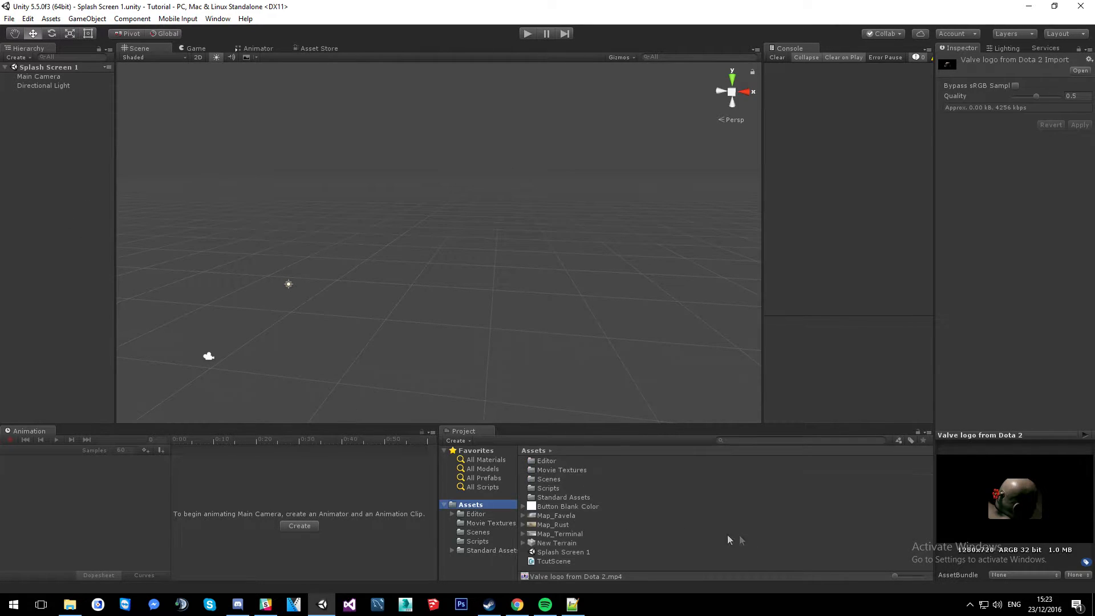
left_click(549, 479)
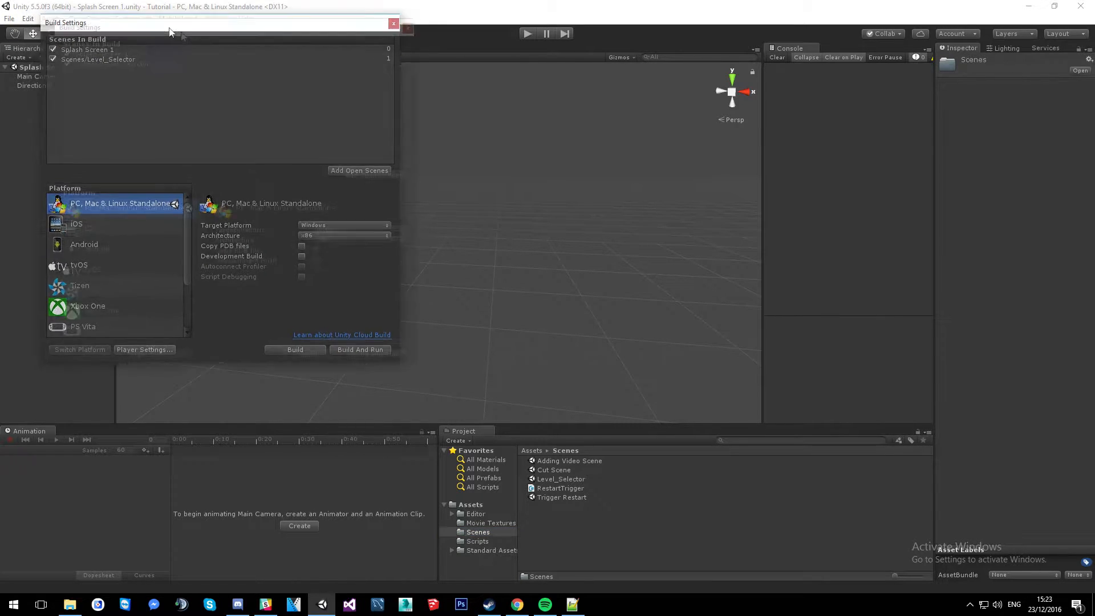
left_click(393, 22)
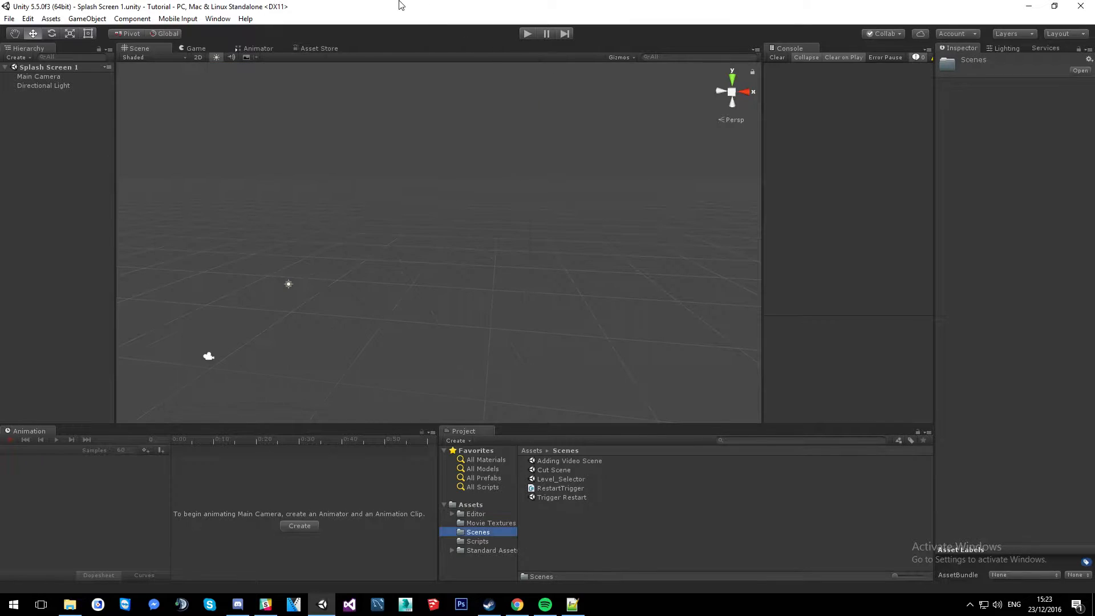
Add a Raw Image UI element and stretch it to fill the whole canvas, checking in Game view.
left_click(470, 504)
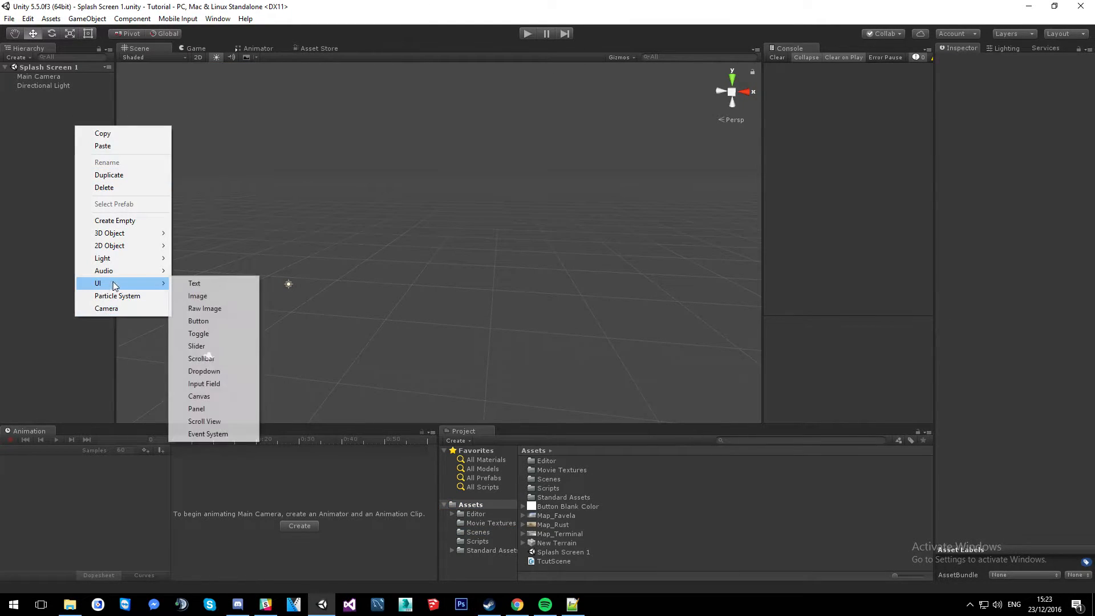
left_click(204, 308)
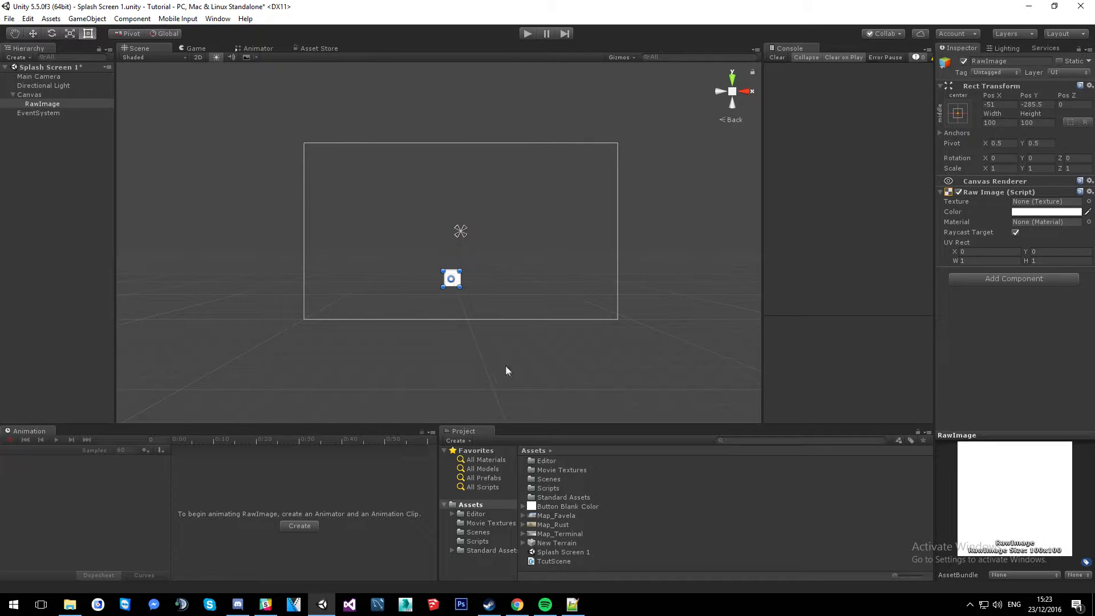
left_click_drag(442, 277, 306, 163)
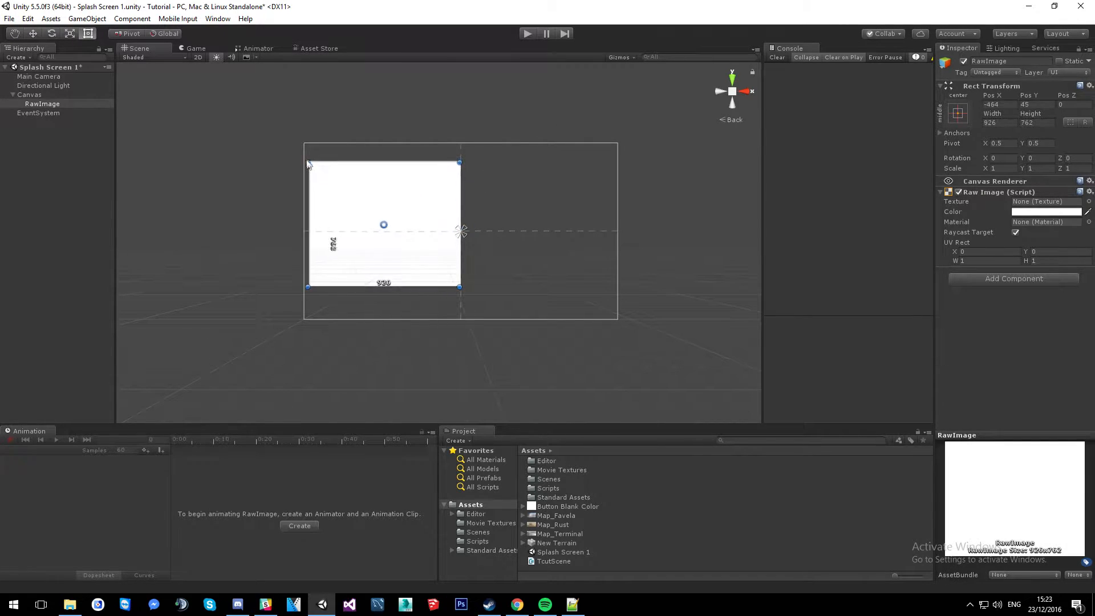
left_click_drag(459, 286, 553, 314)
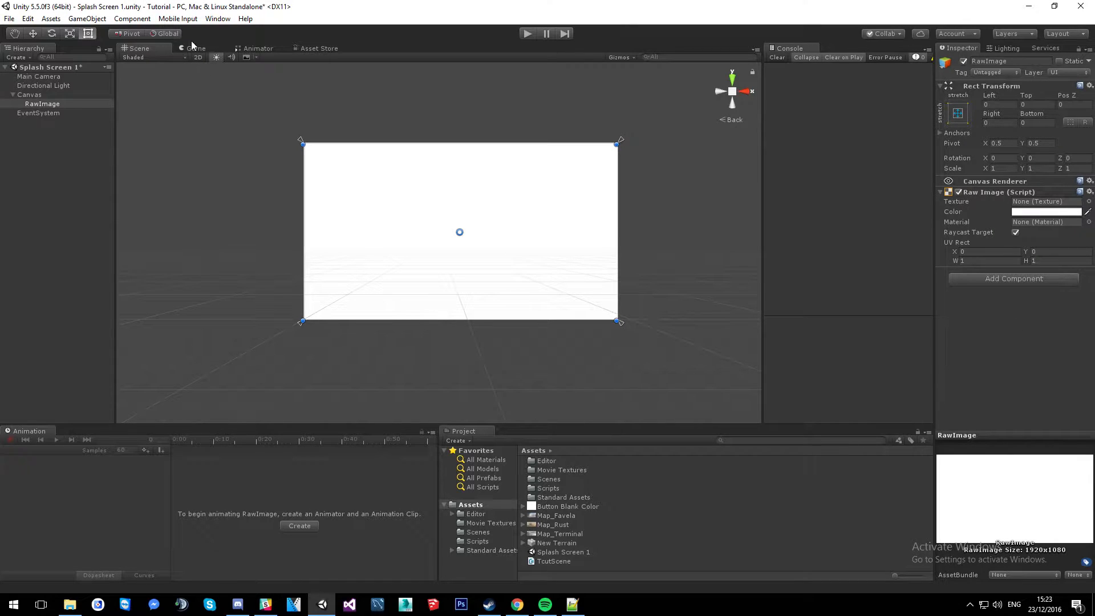
left_click(195, 48)
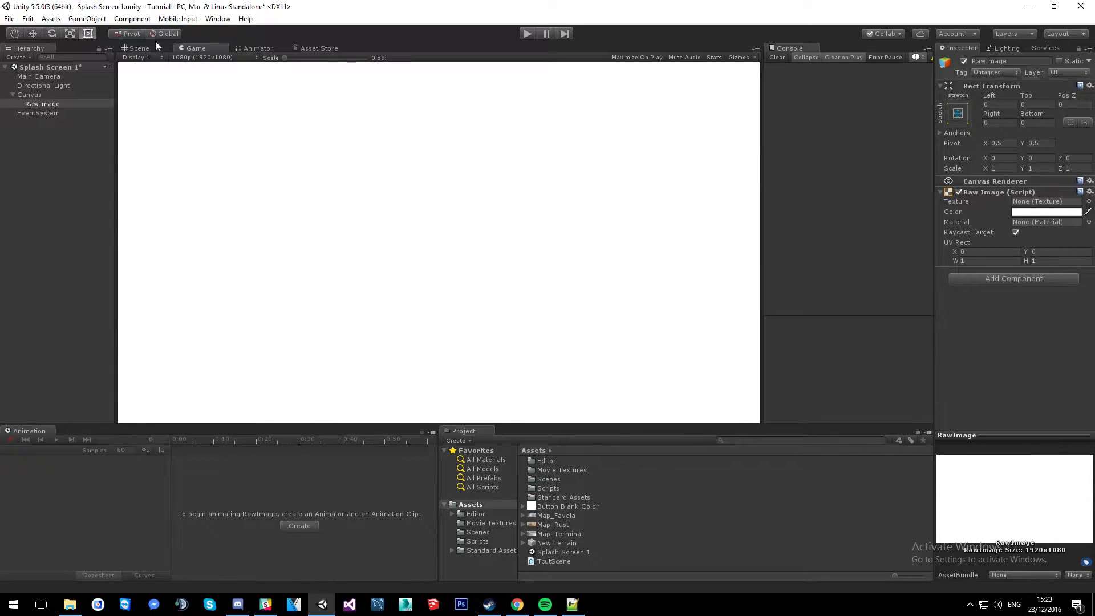
left_click(138, 48)
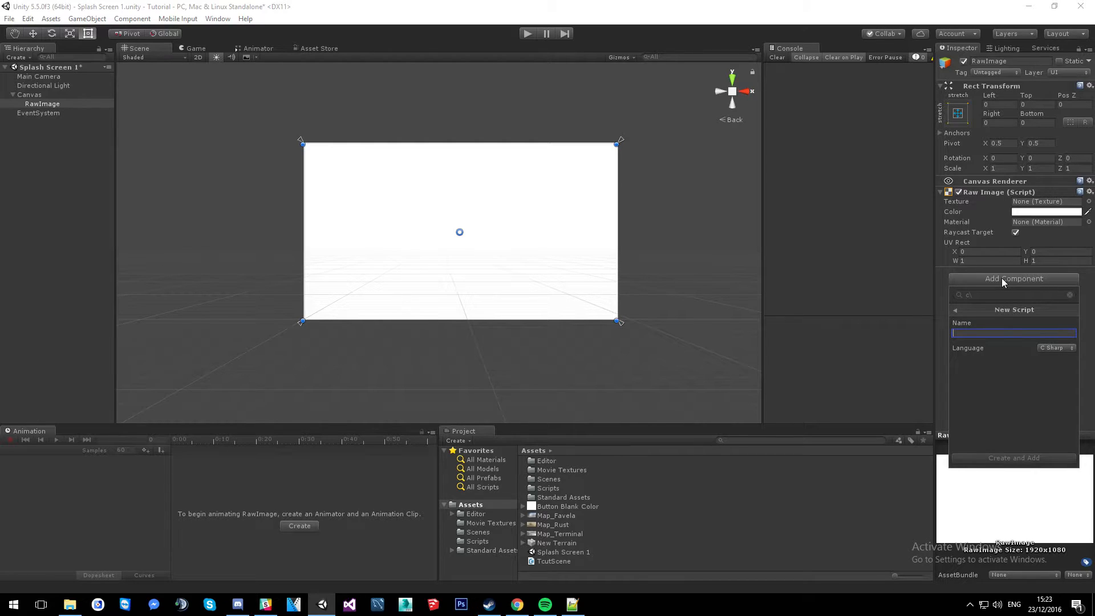
Create and attach a new SplashScreenManager script to the raw image.
type("SplashScreenManager")
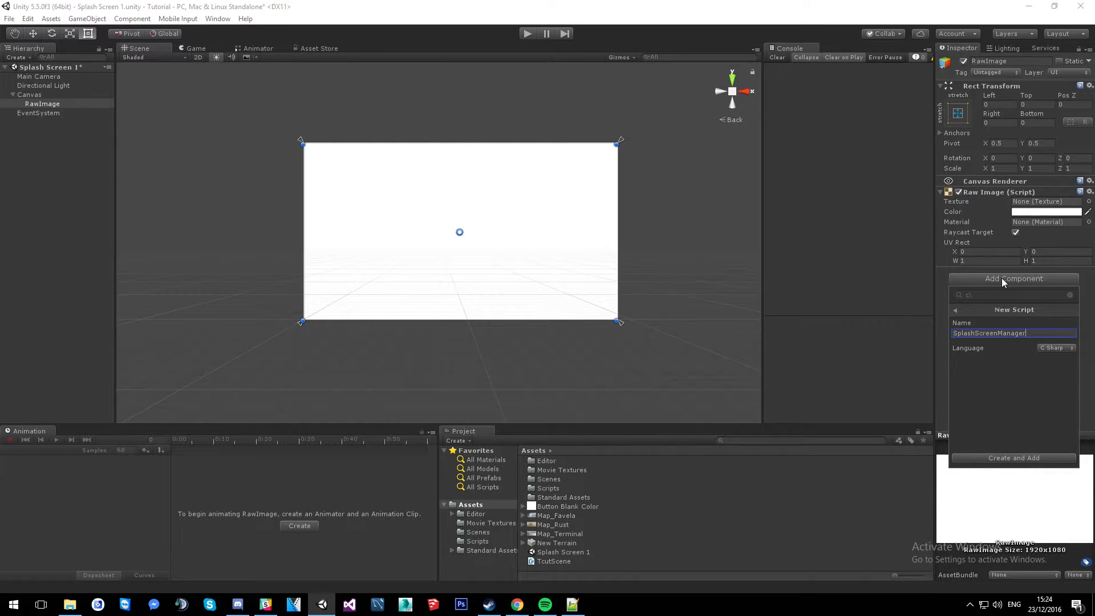
left_click(1013, 457)
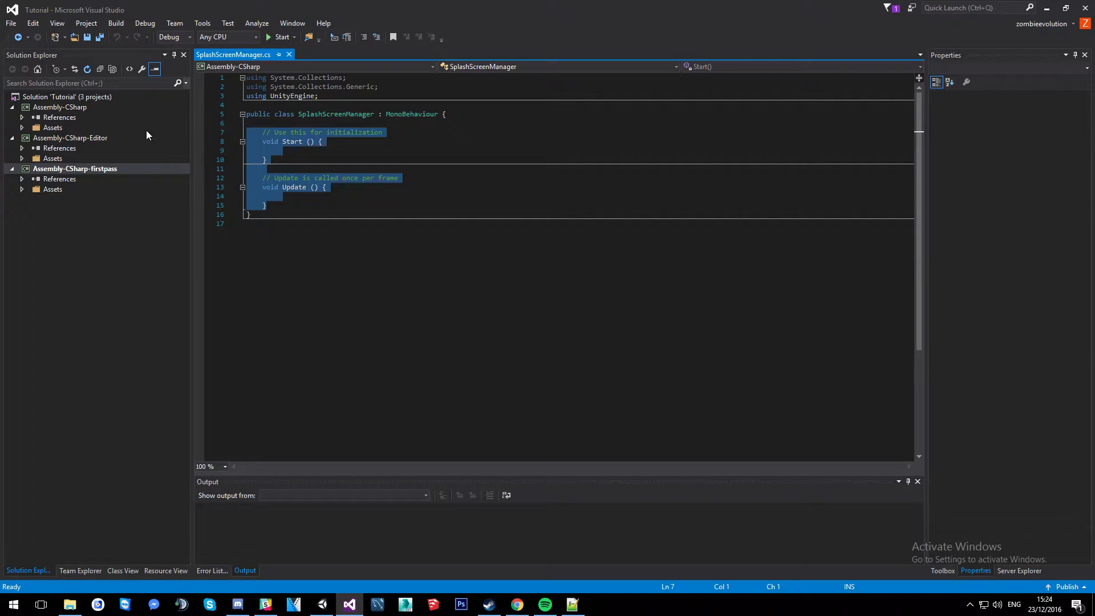
Replace the template code with empty void Start() and void Update() methods and save.
key("Delete")
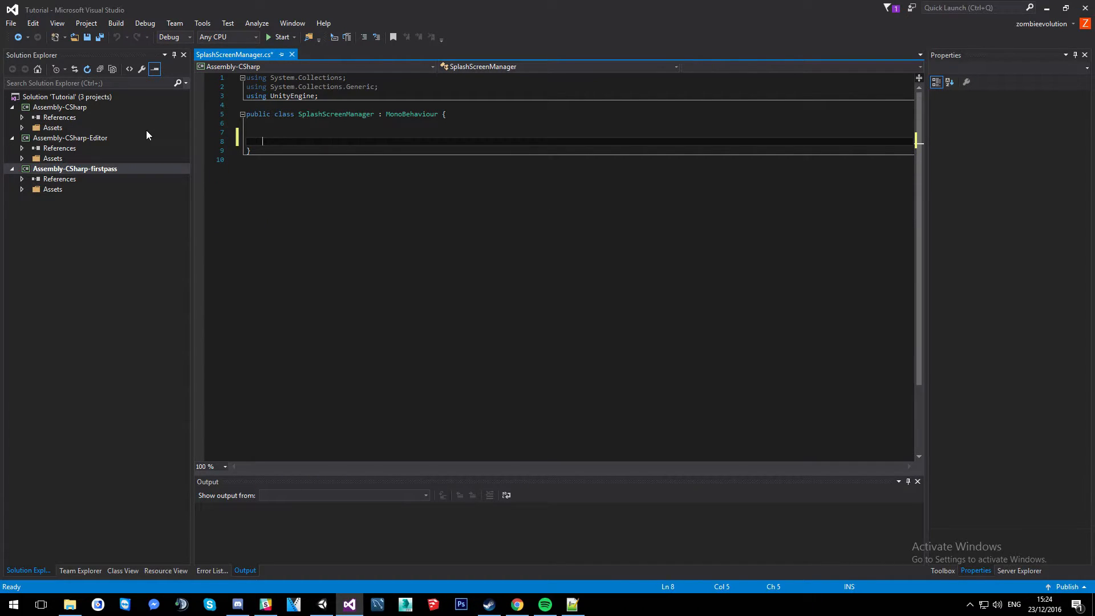
type("void Start")
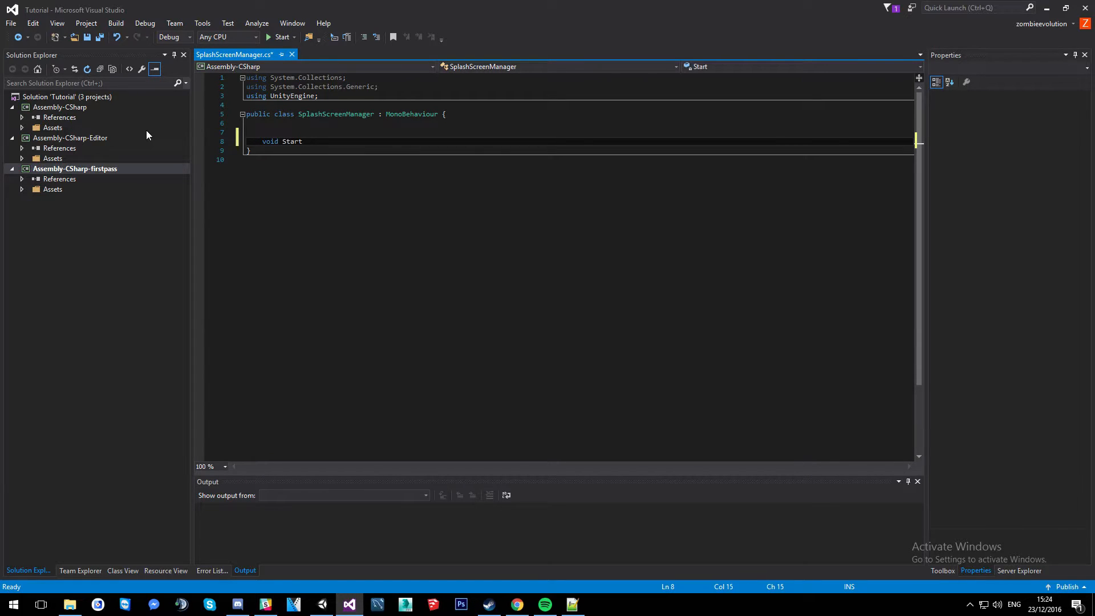
double_click(292, 141)
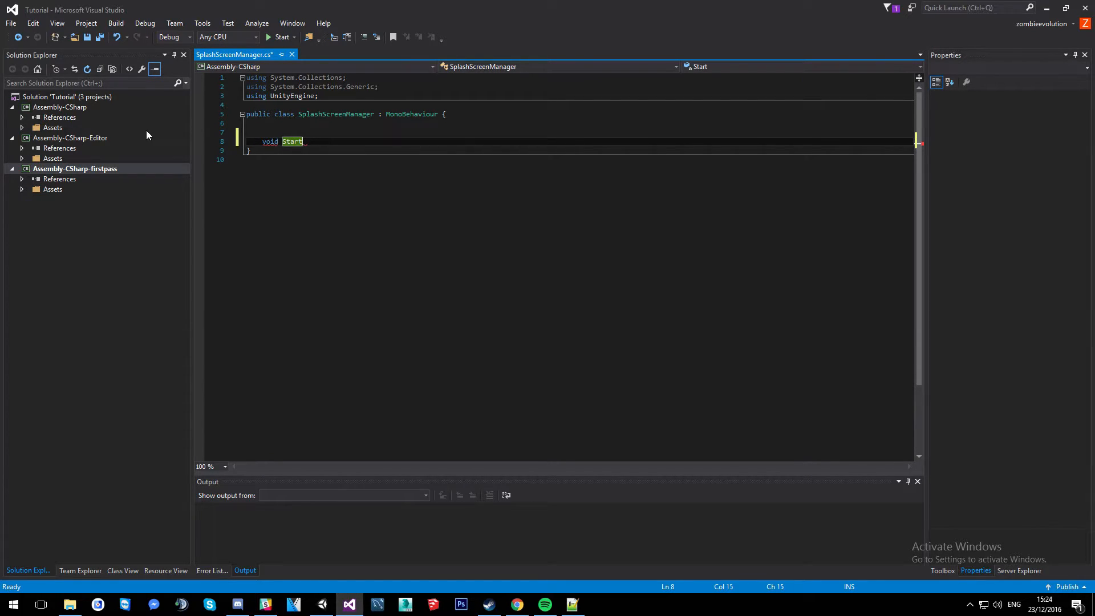
type("()")
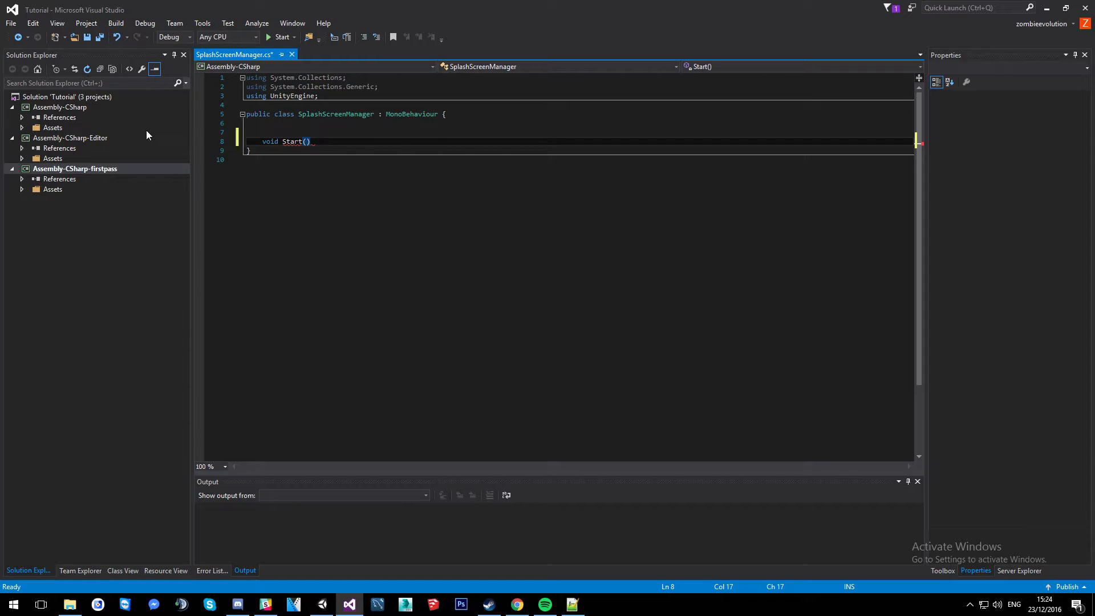
type("{")
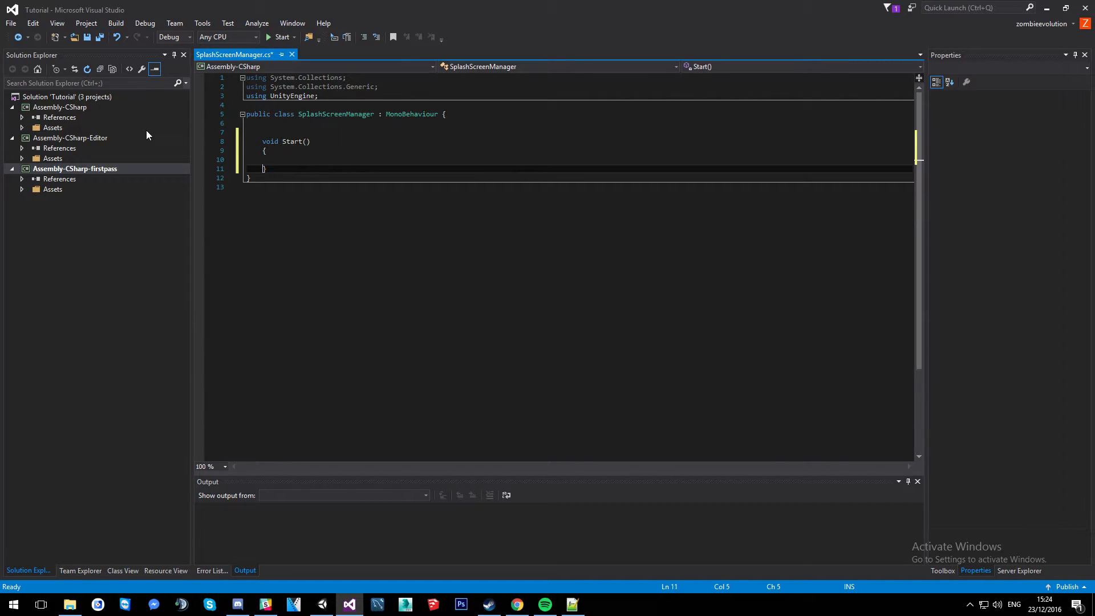
type("void")
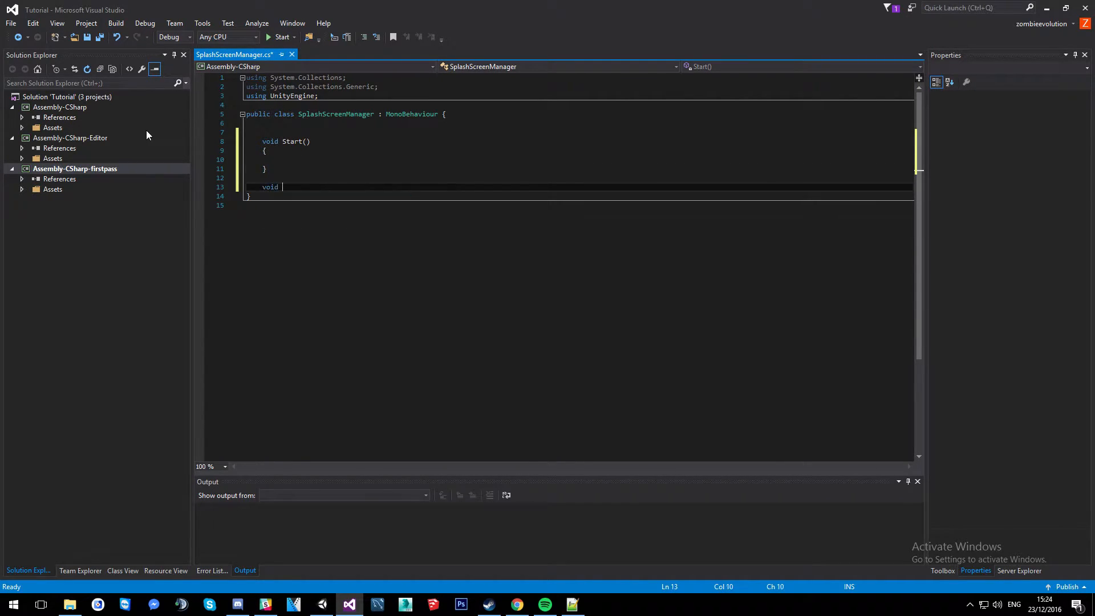
type("Update()")
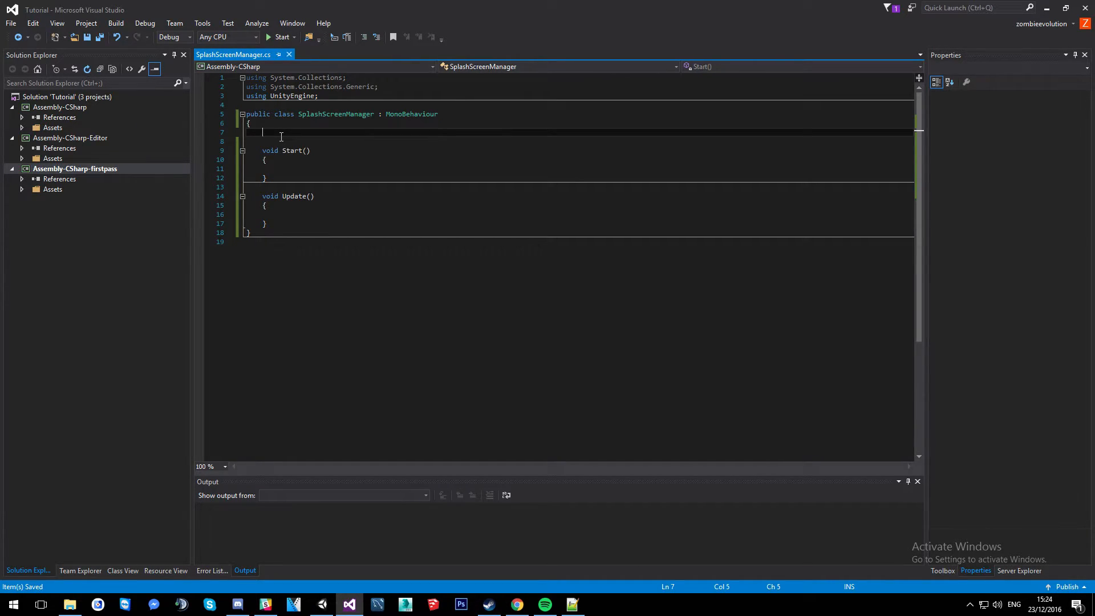
Declare a public MovieTexture splashScreenTexture field and import UnityEngine.UI.
type("public MovieTexture")
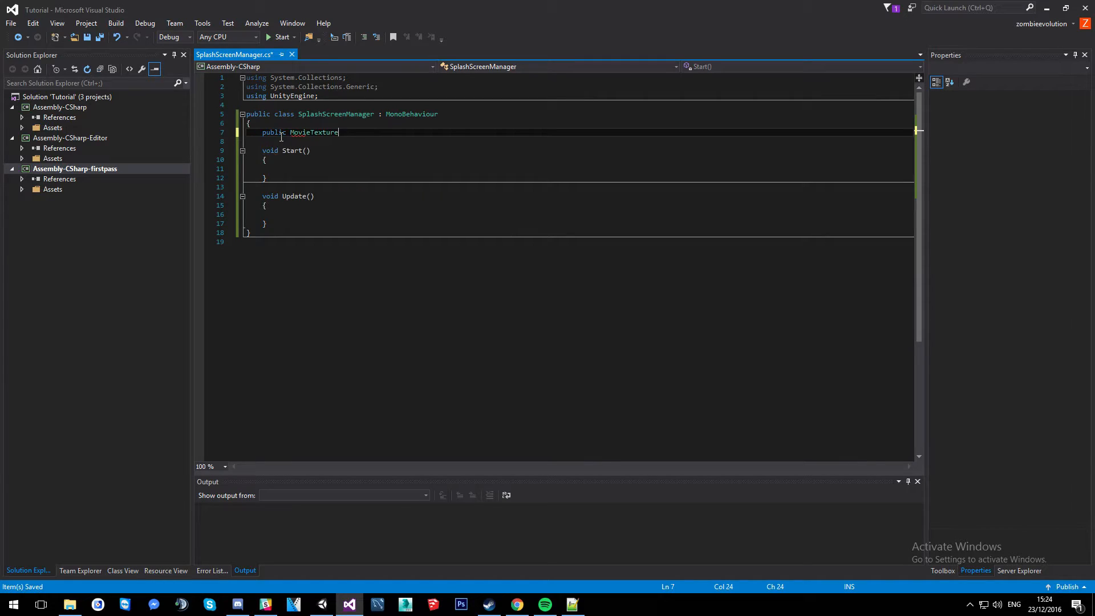
double_click(313, 133)
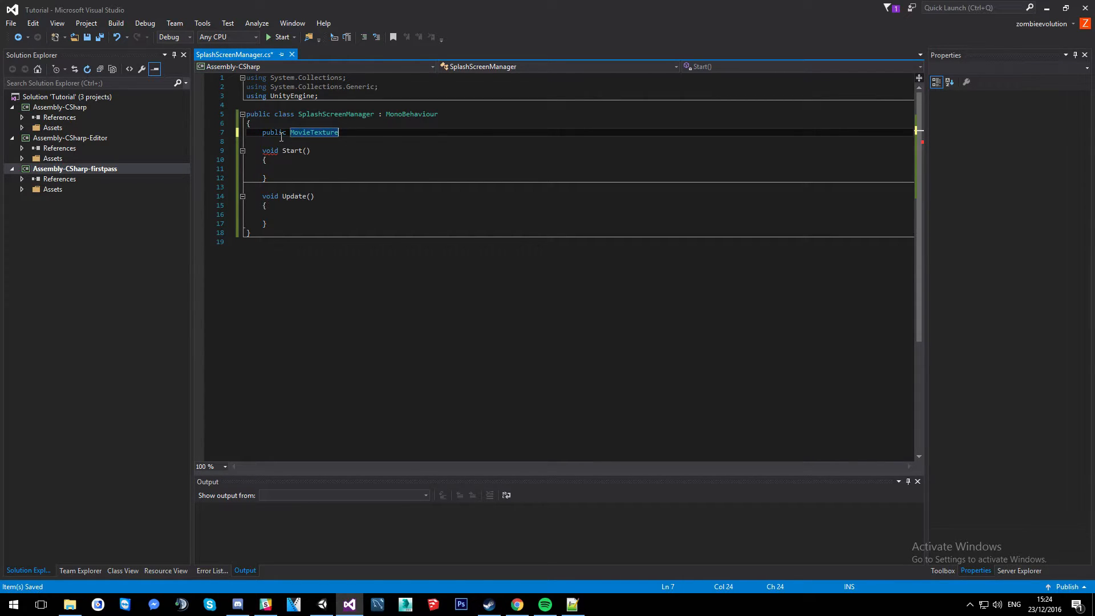
type("splashScr")
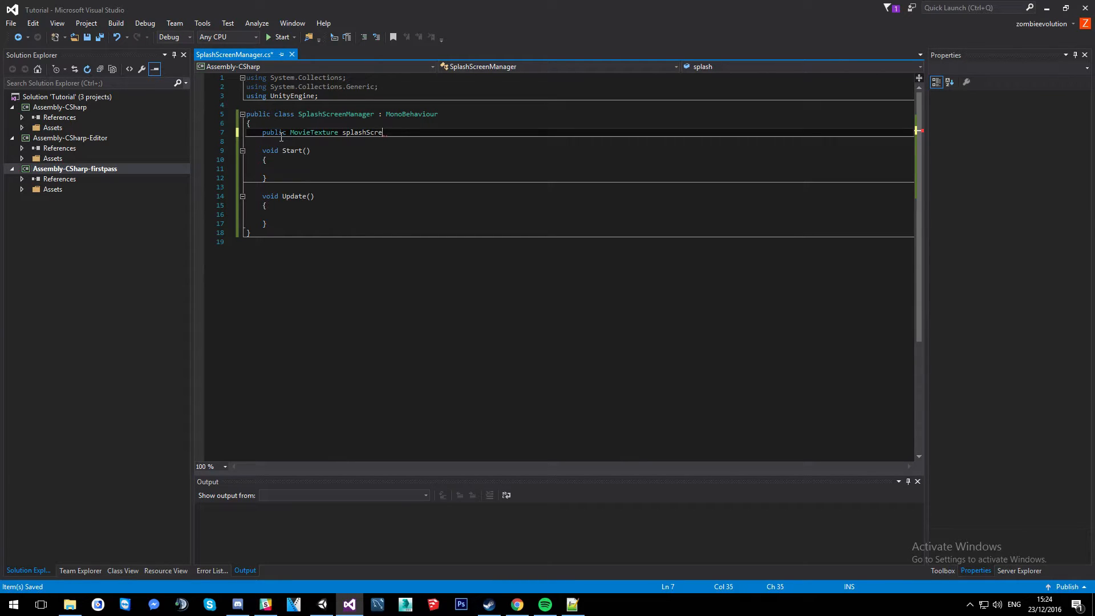
type("enTexture")
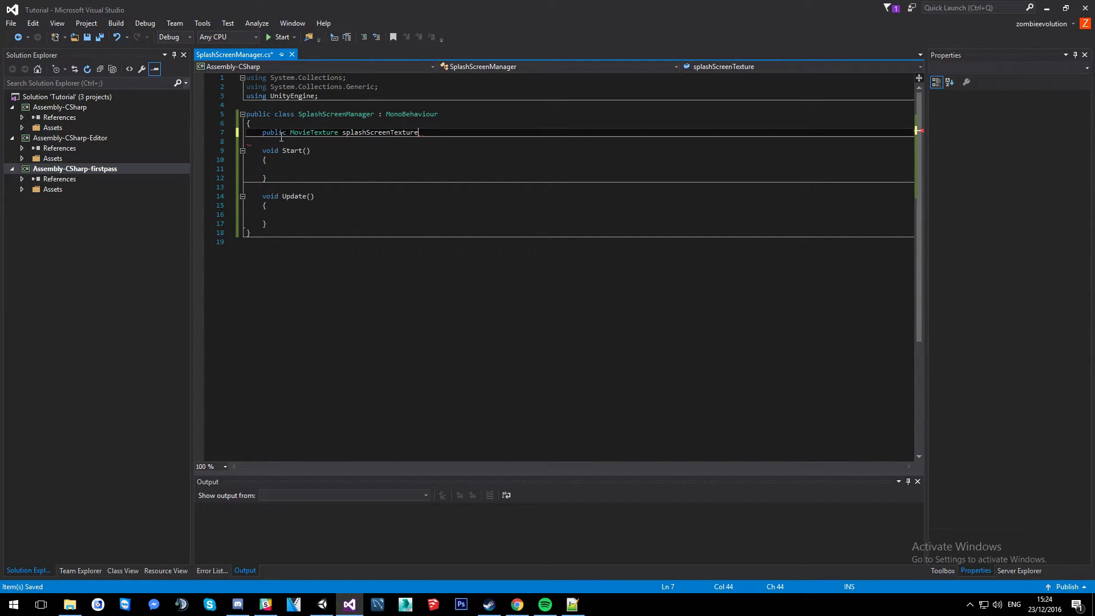
type(";")
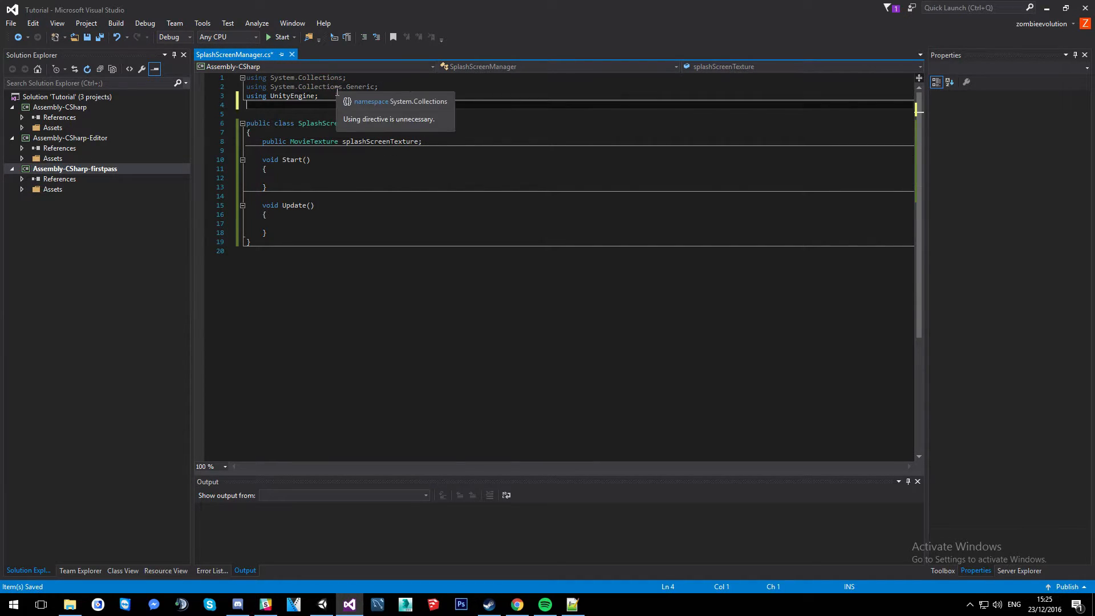
type("UnityEngine.UI;")
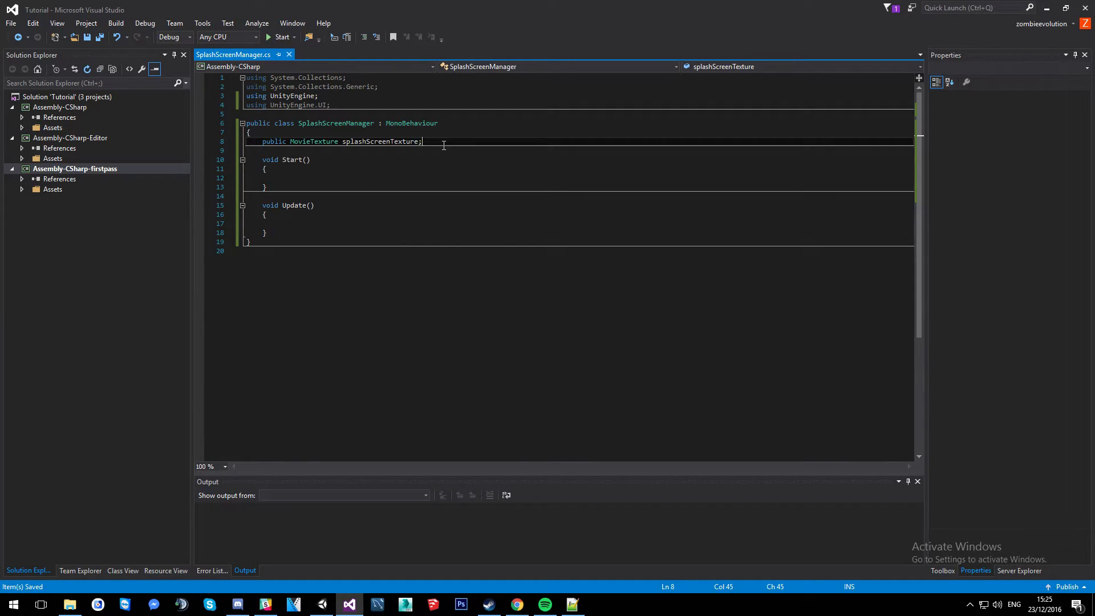
Declare a private AudioSource audio field and add [RequireComponent(typeof(AudioSource))].
type("private")
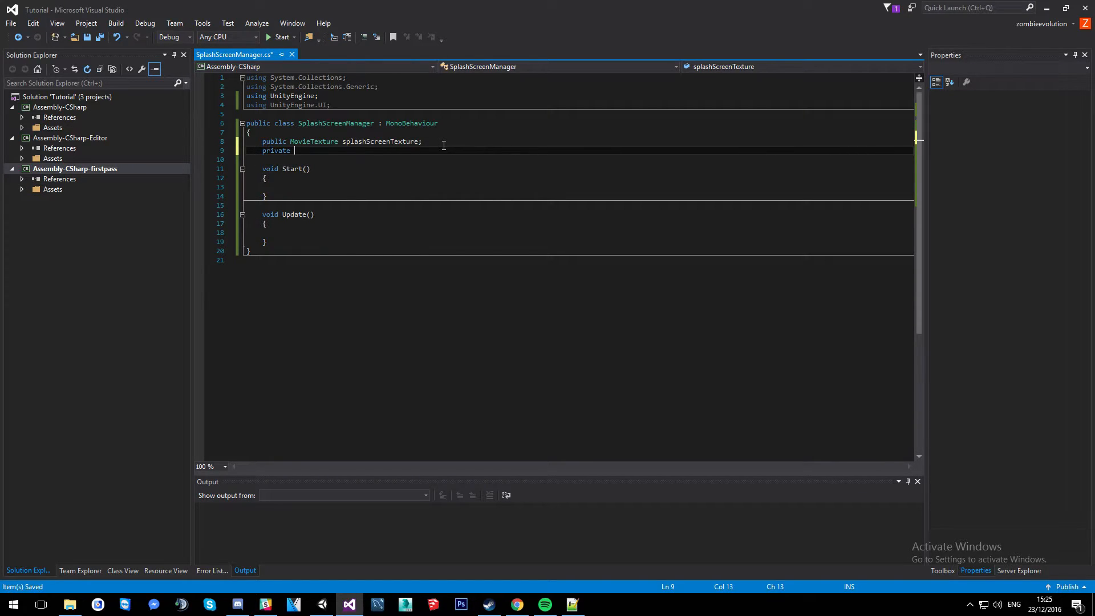
type("Audio")
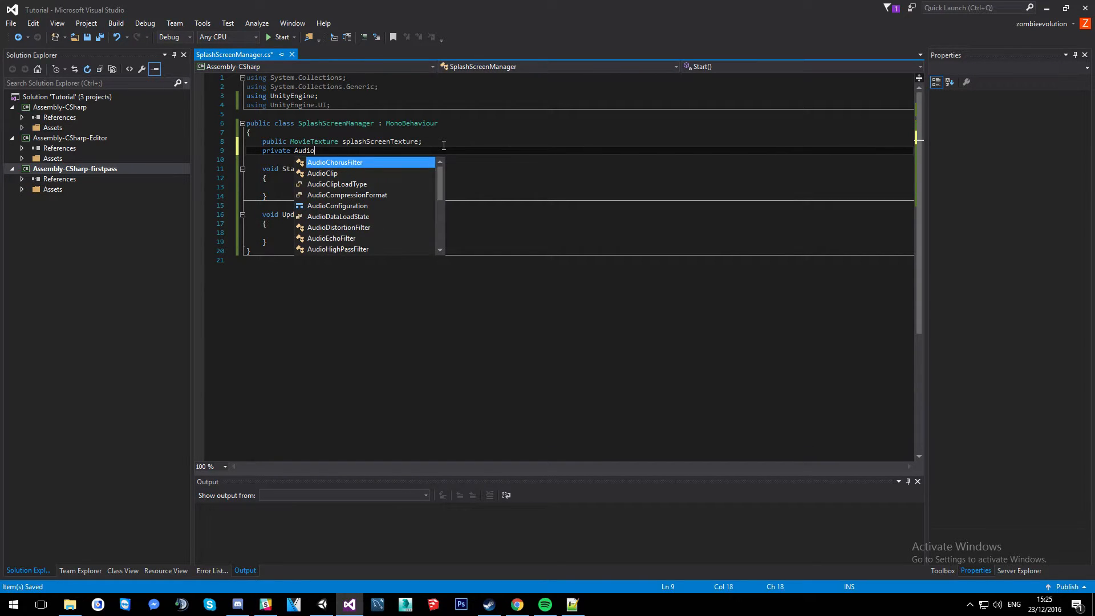
type("S")
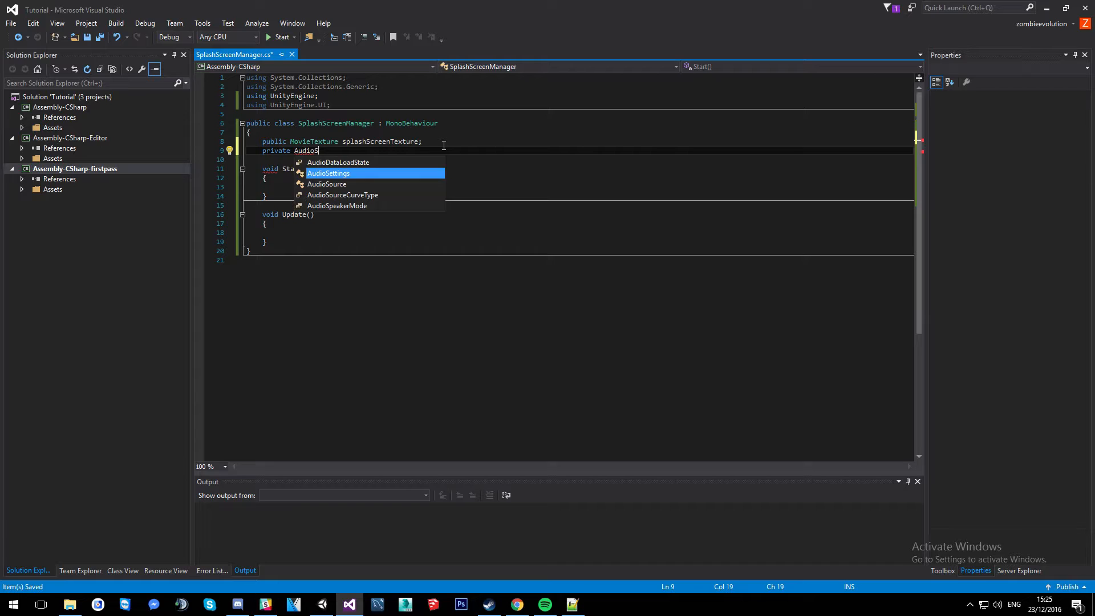
type("Source audio")
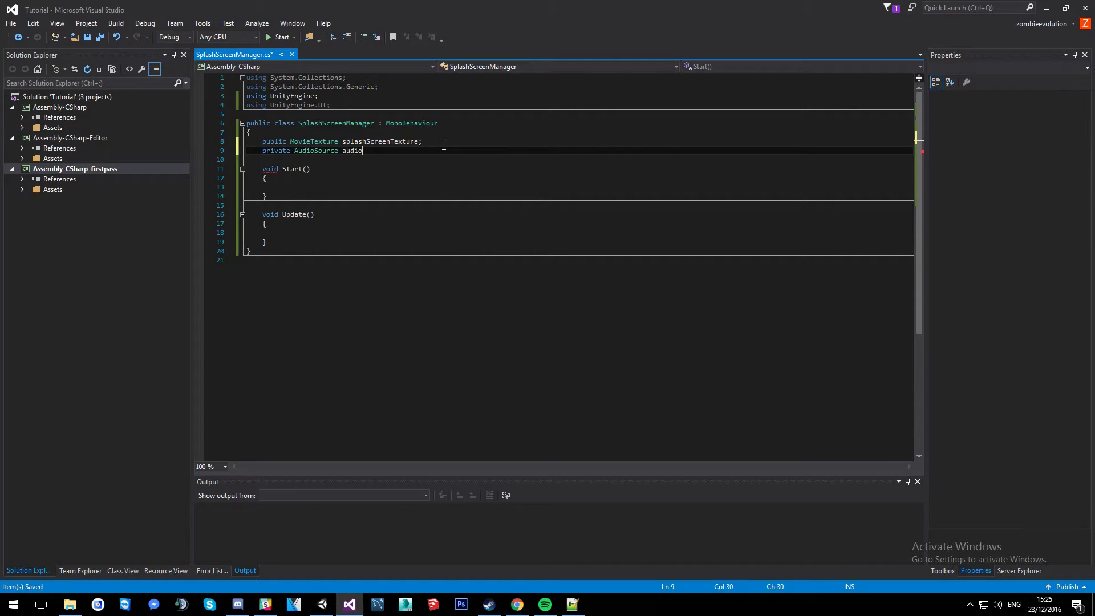
type(";")
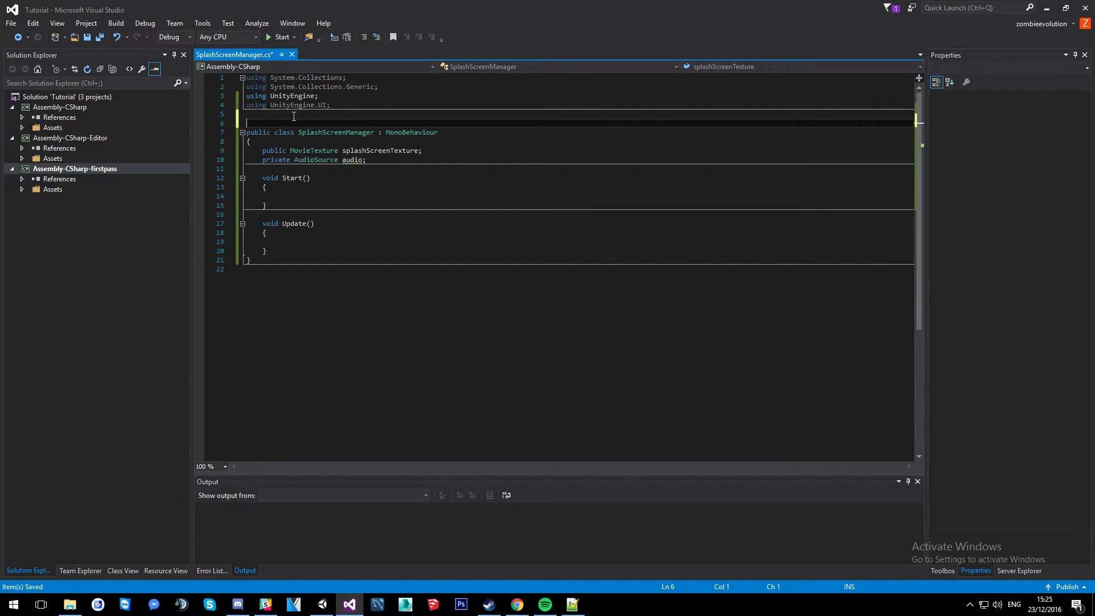
type("[re")
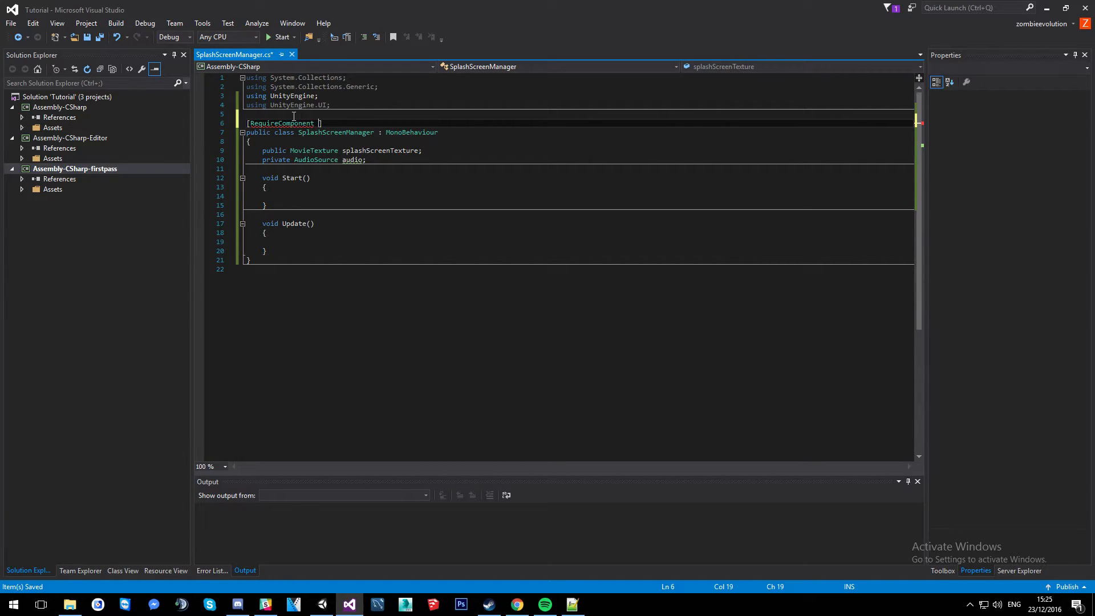
type("(typeof(")
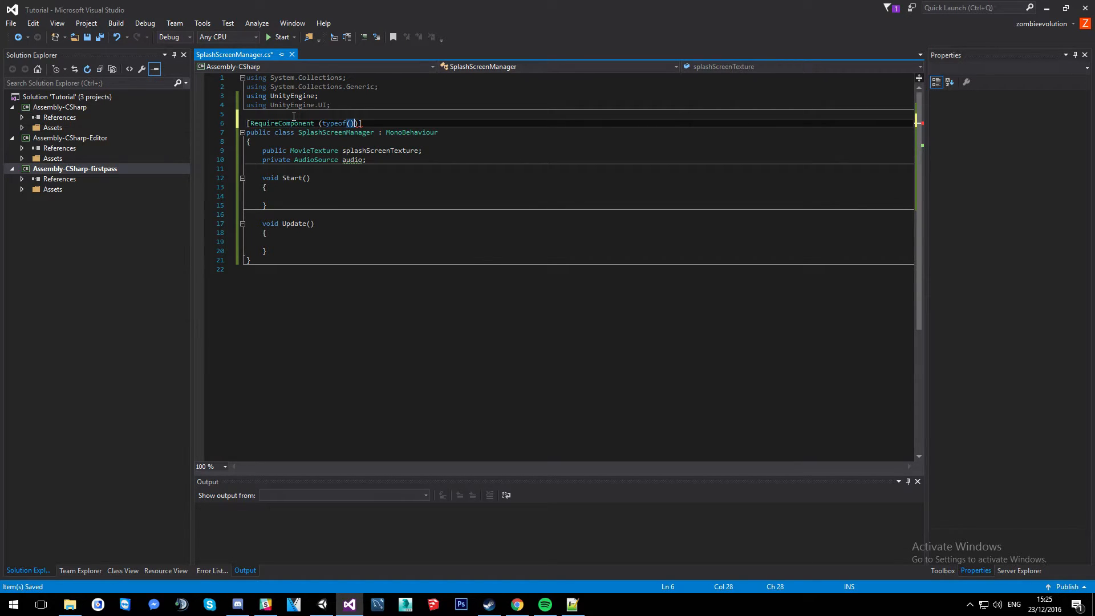
type("AudioSource")
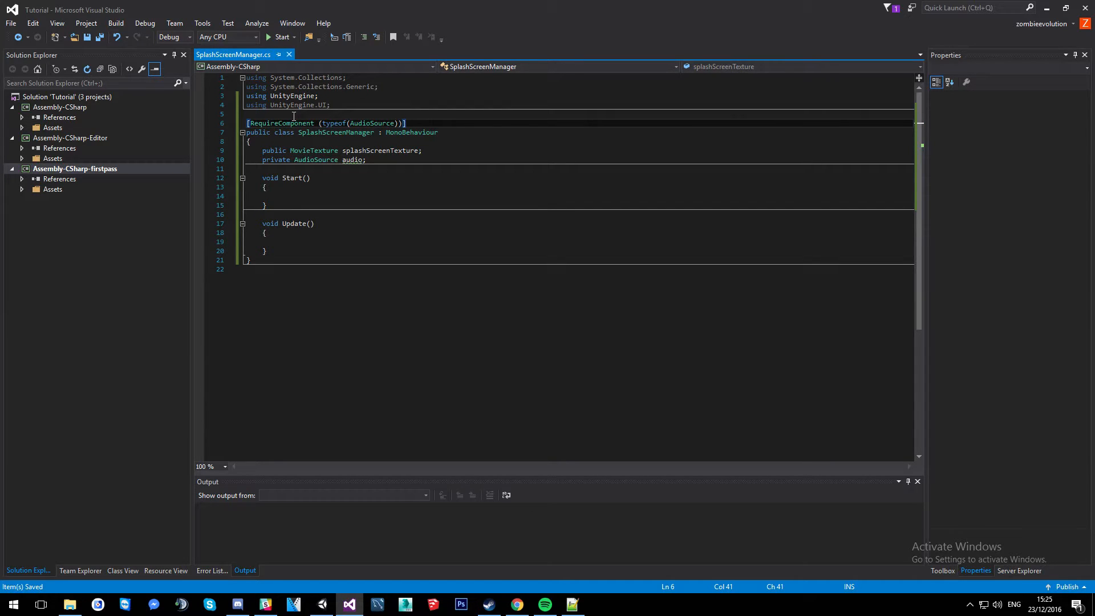
left_click(279, 186)
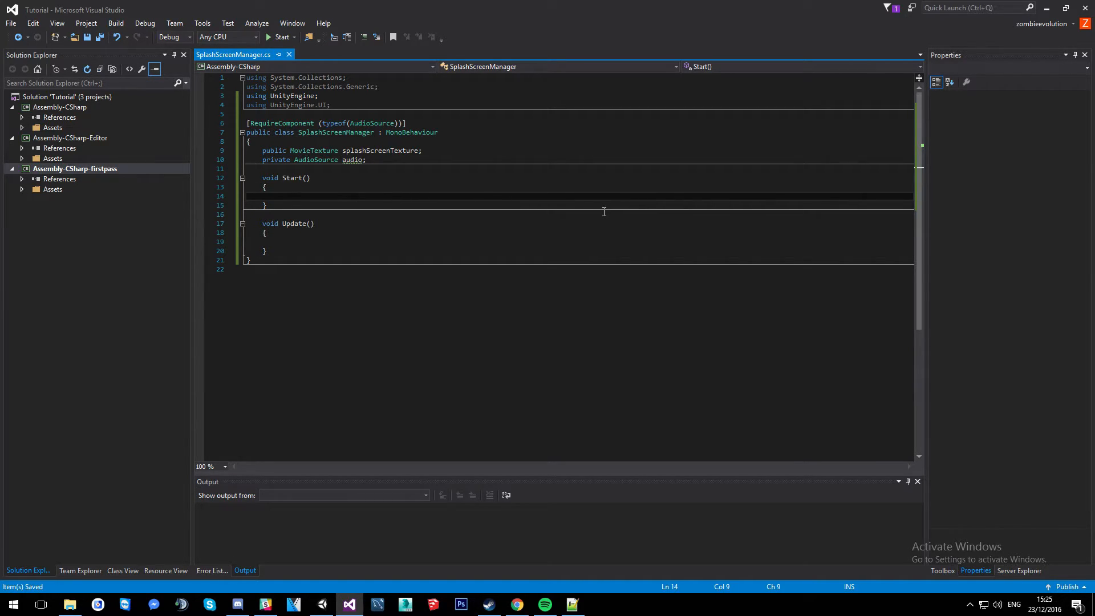
In Start, assign splashScreenTexture as MovieTexture to GetComponent<RawImage>().texture.
type("GetComponent")
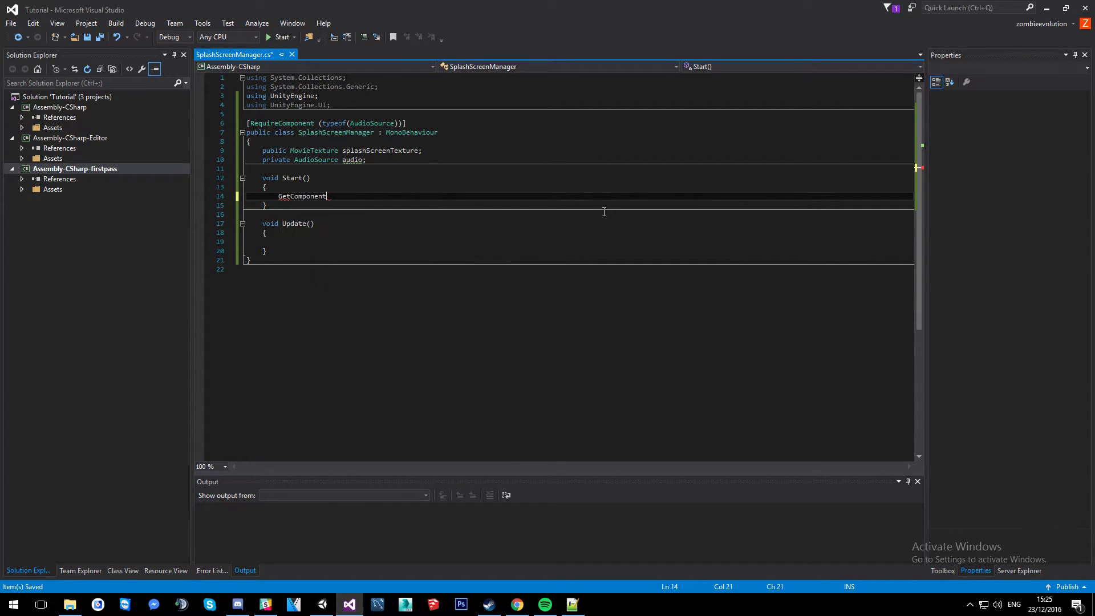
type("<>")
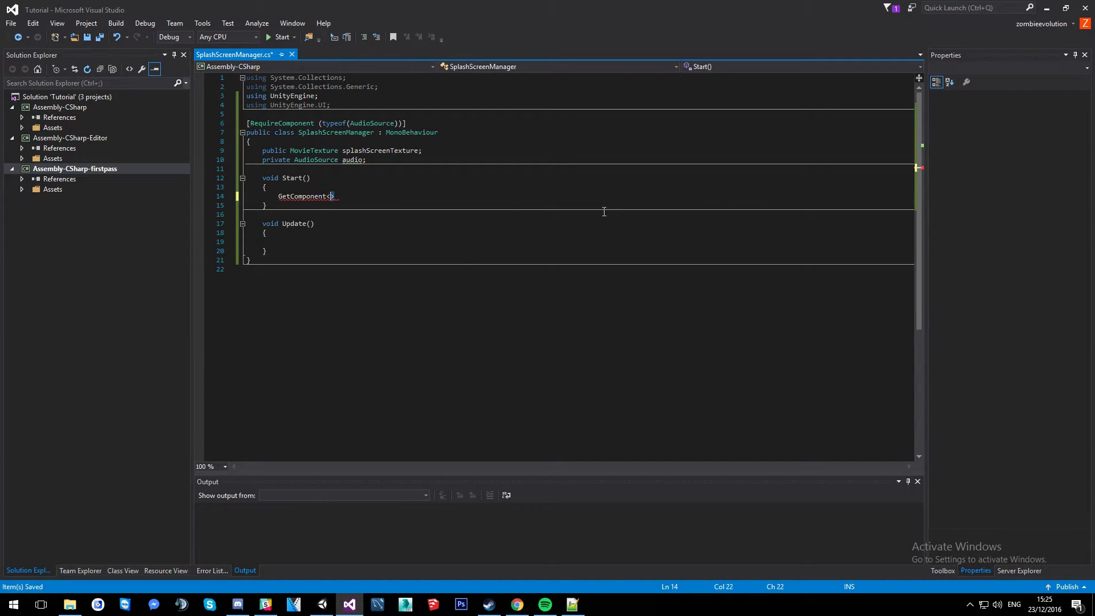
type("RawImage")
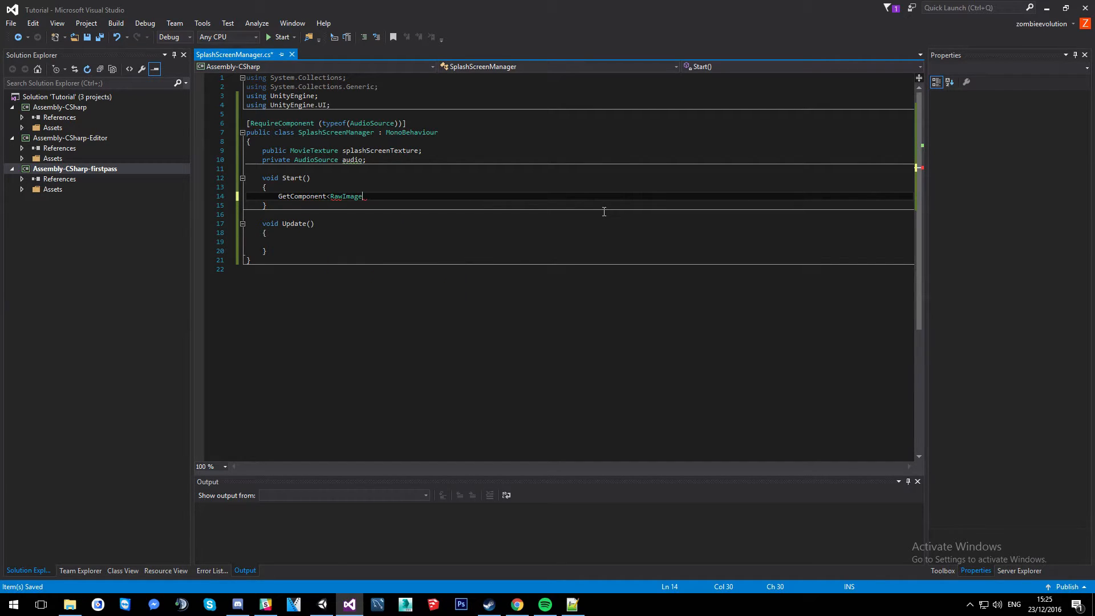
type(">")
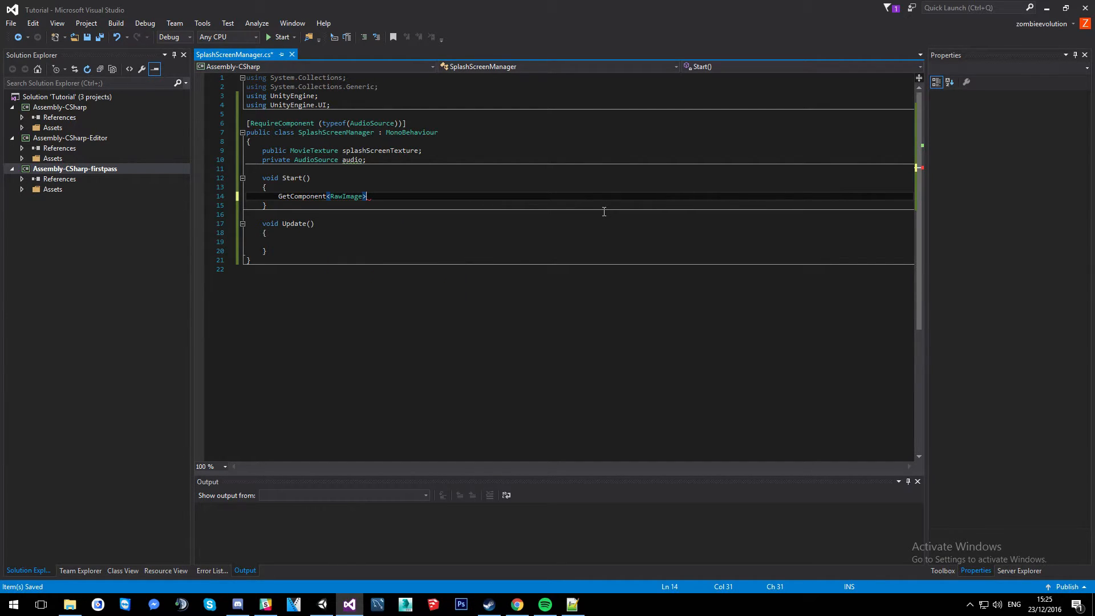
type(".")
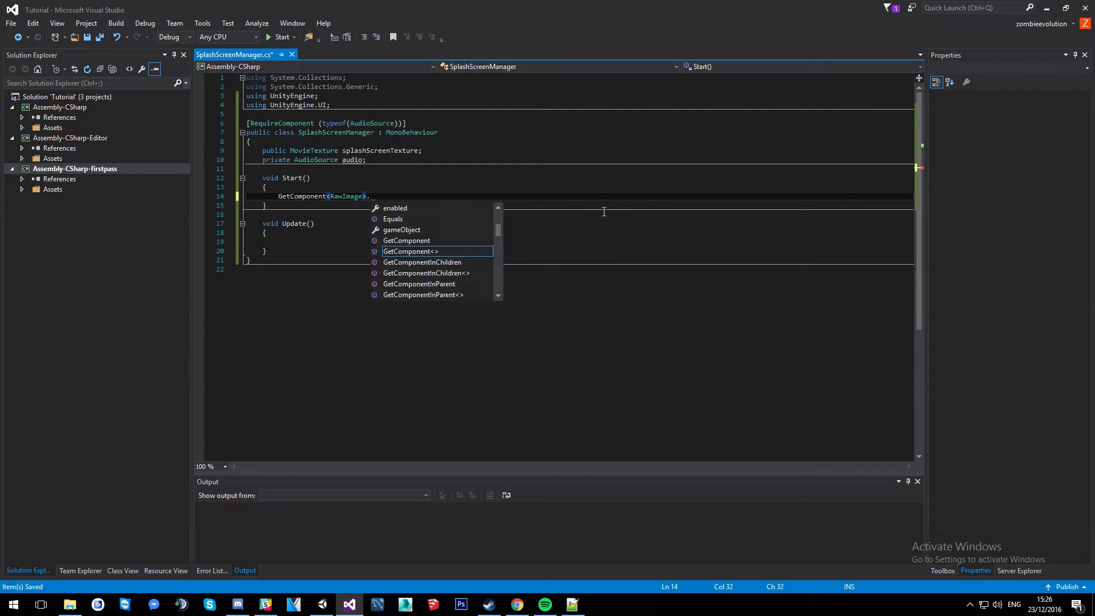
type("te")
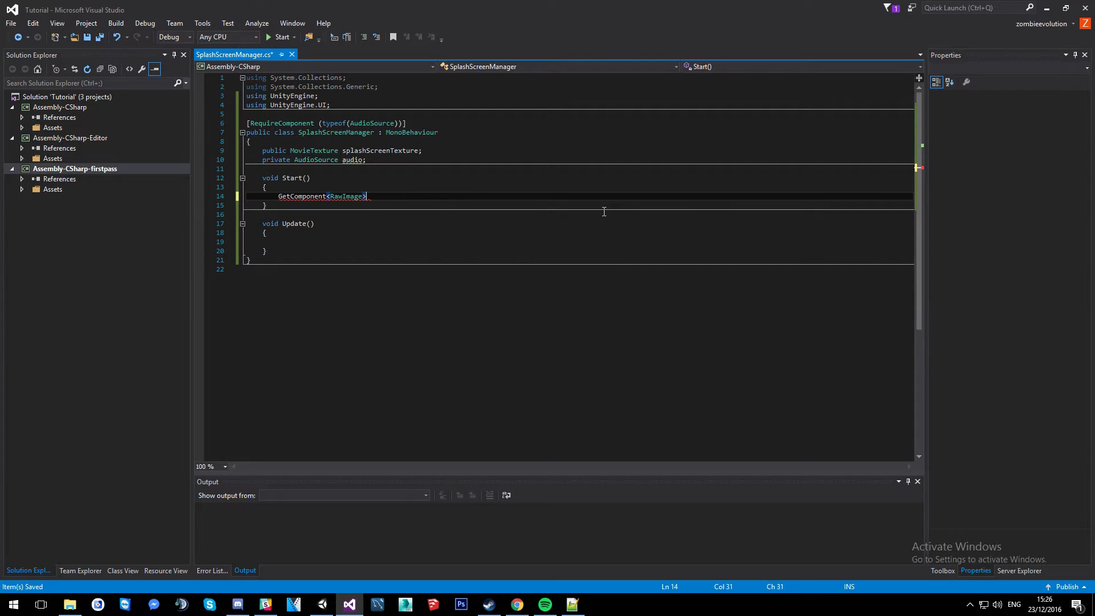
type("().texture =")
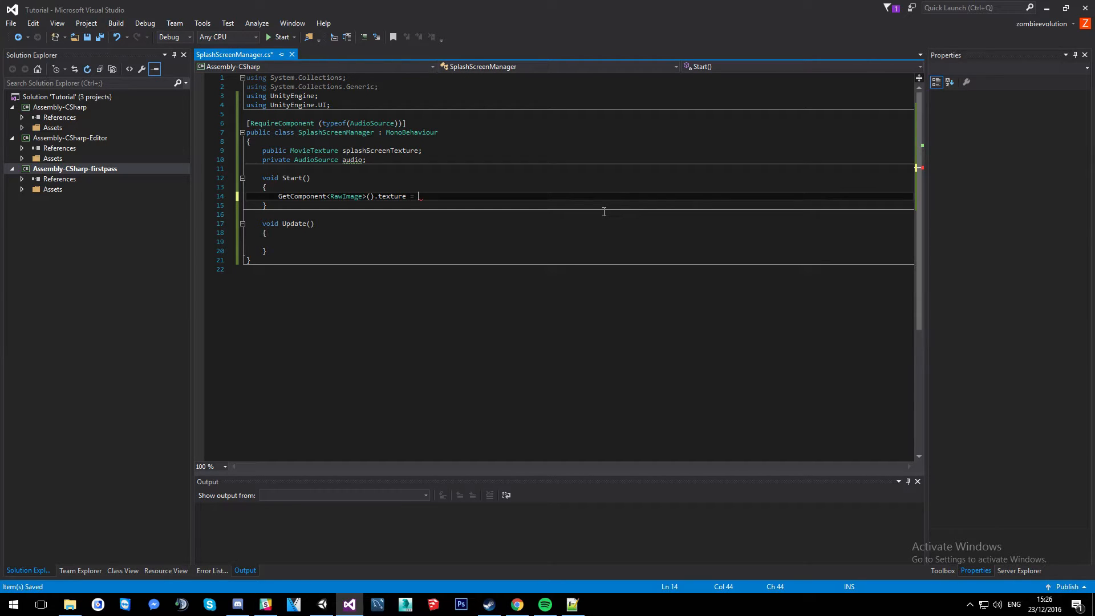
type("spa")
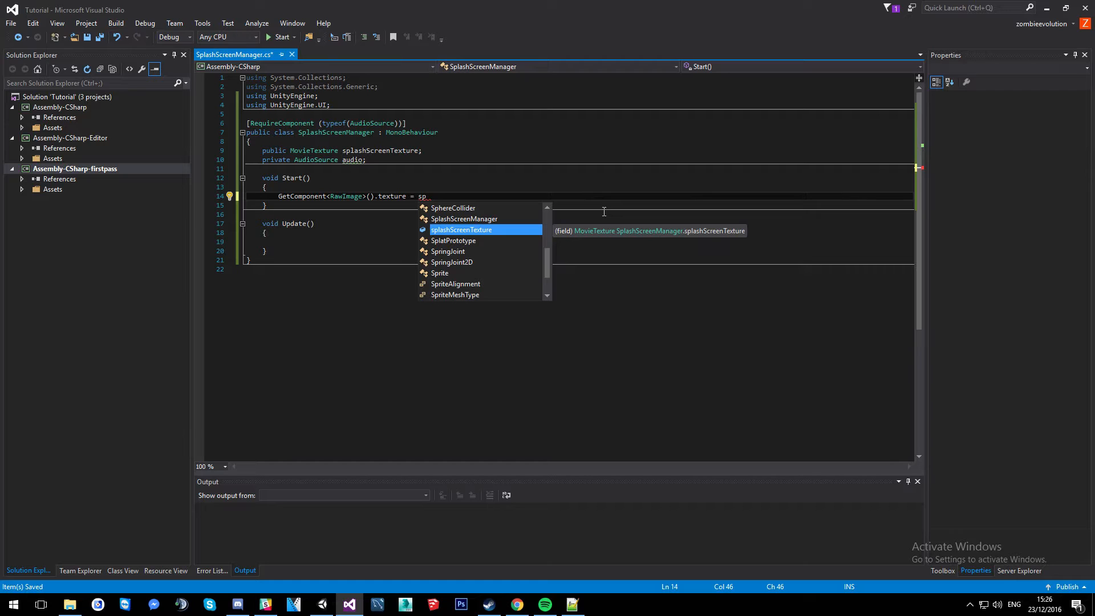
type("splashScreenTexture a")
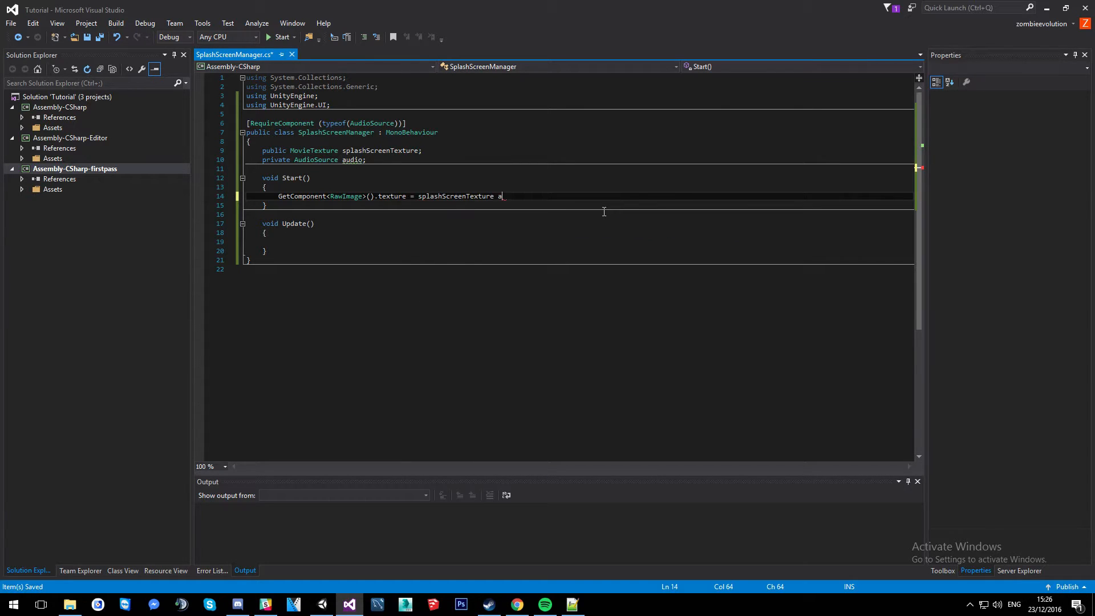
type("s MovieTexture;")
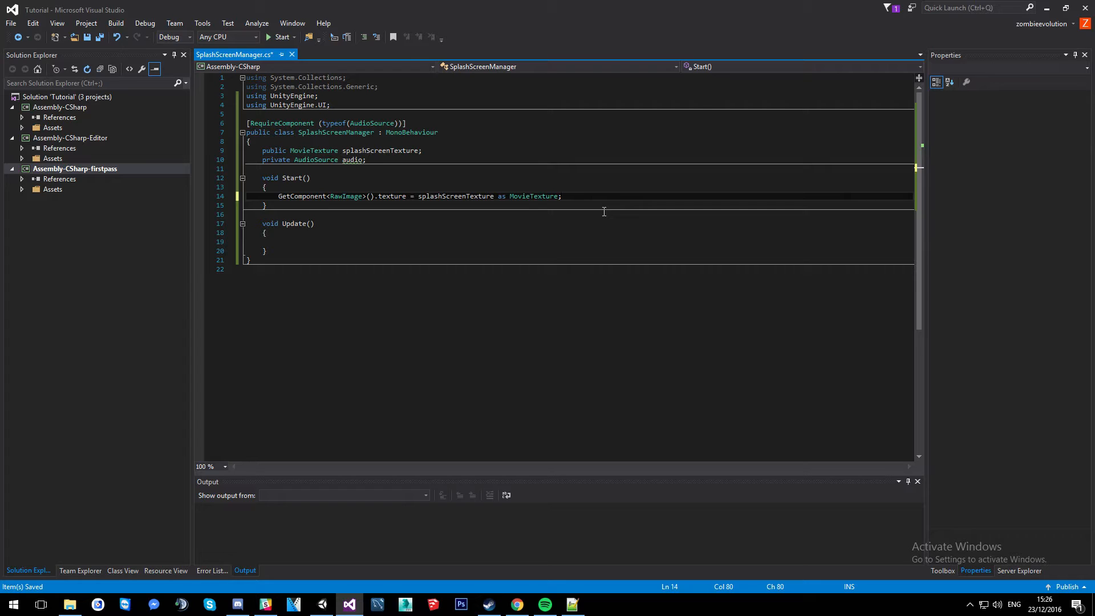
Get the AudioSource component and set audio.clip = splashScreenTexture.audioClip.
type("audio = GetComponent<AudioSource>")
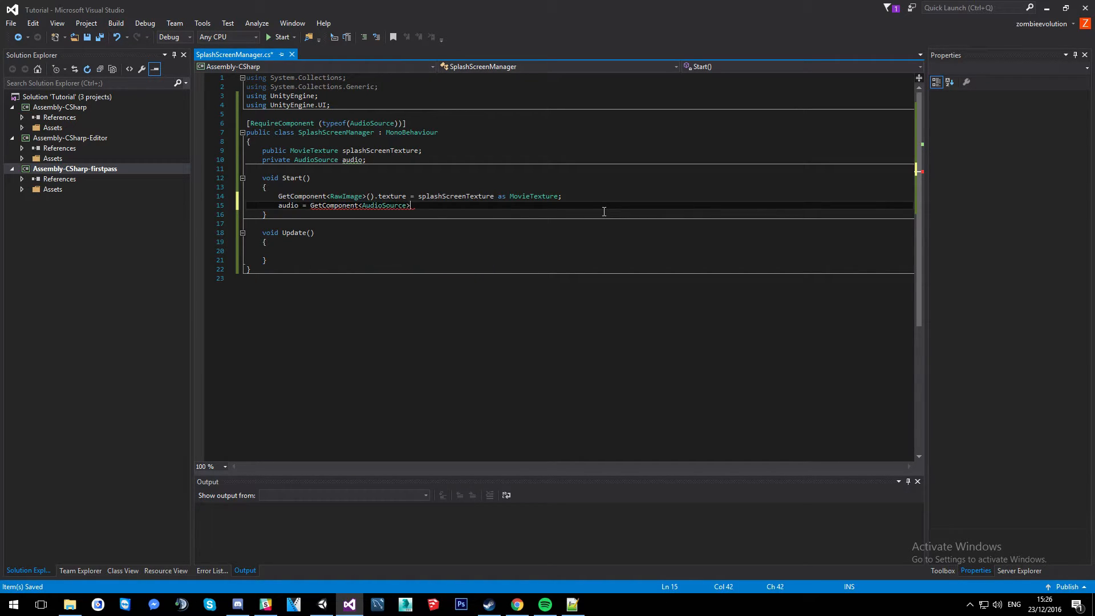
key("enter")
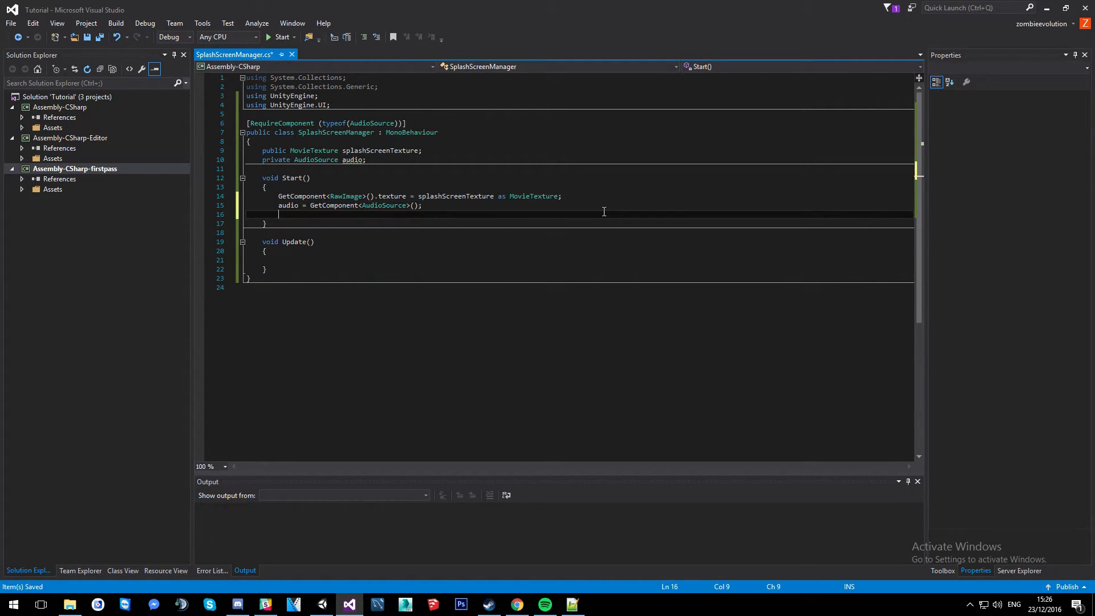
type("audio.cl")
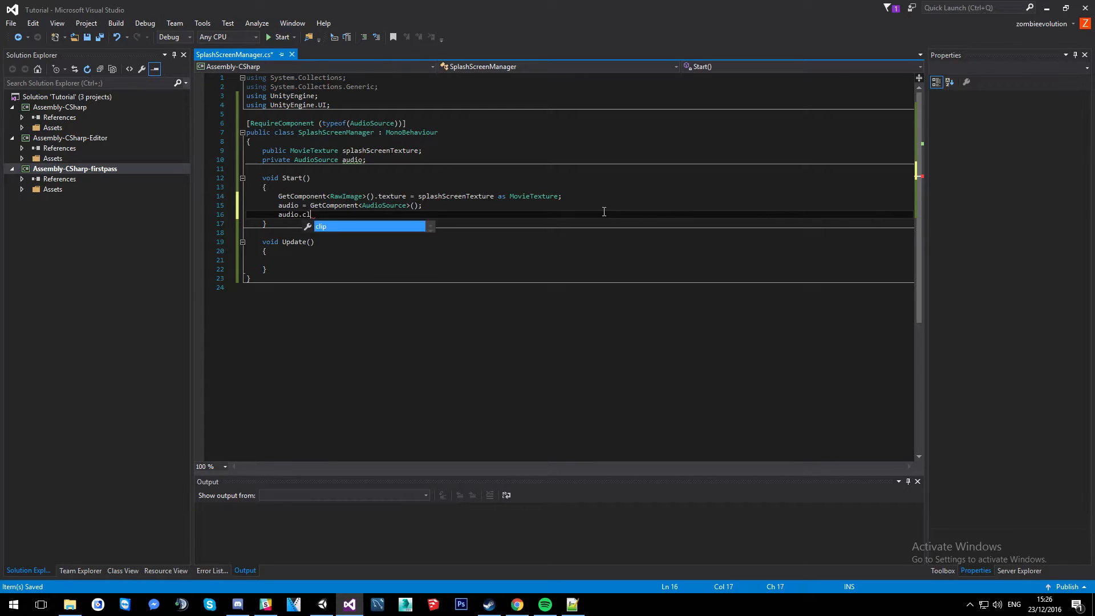
type("ip =")
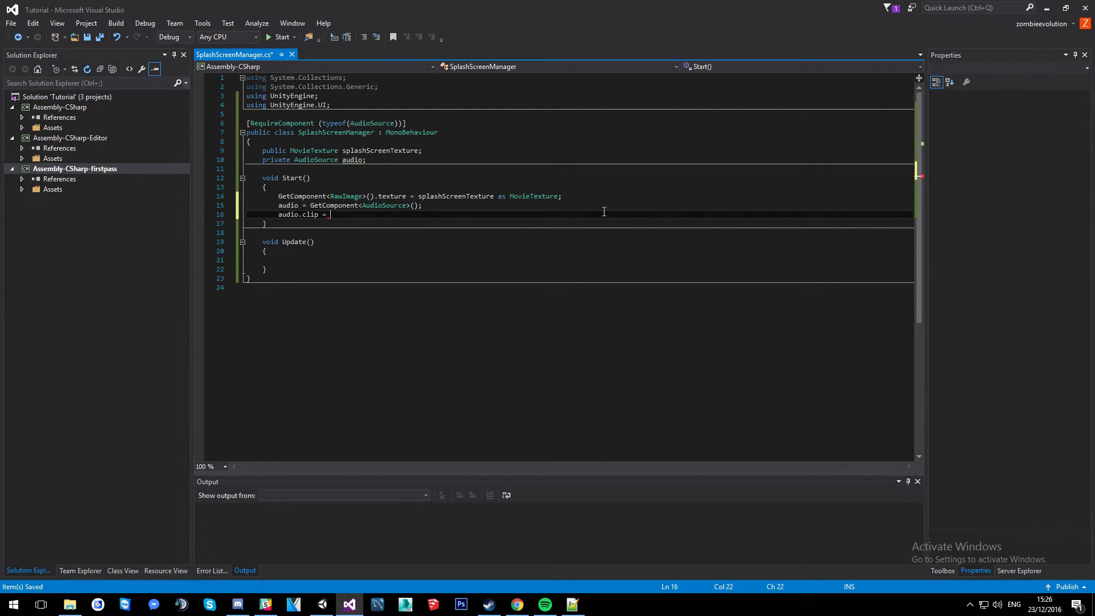
type("splashScreenTexture")
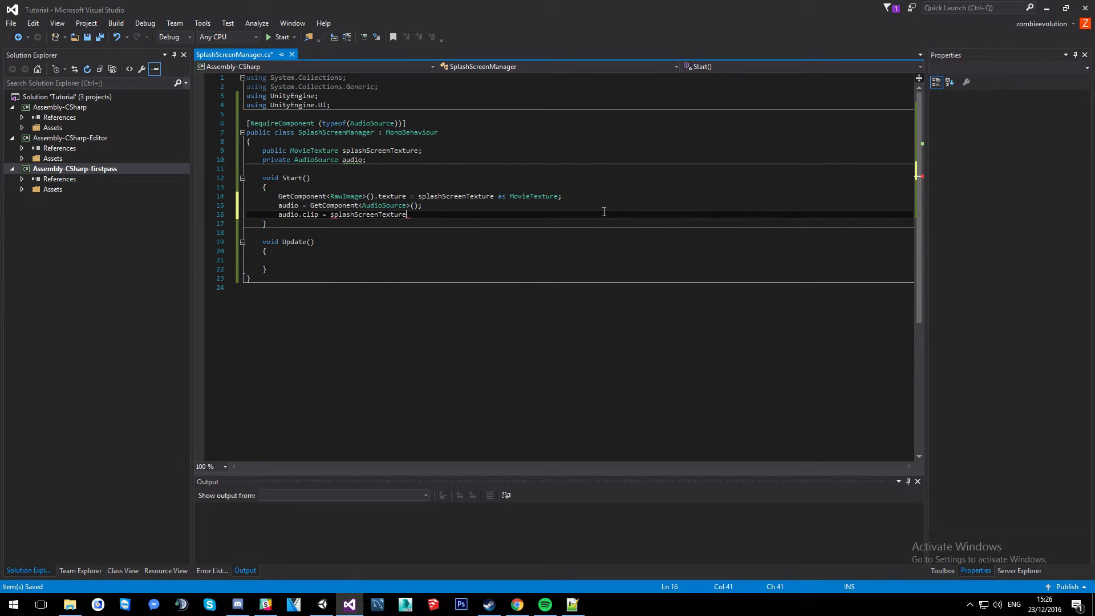
type(".au")
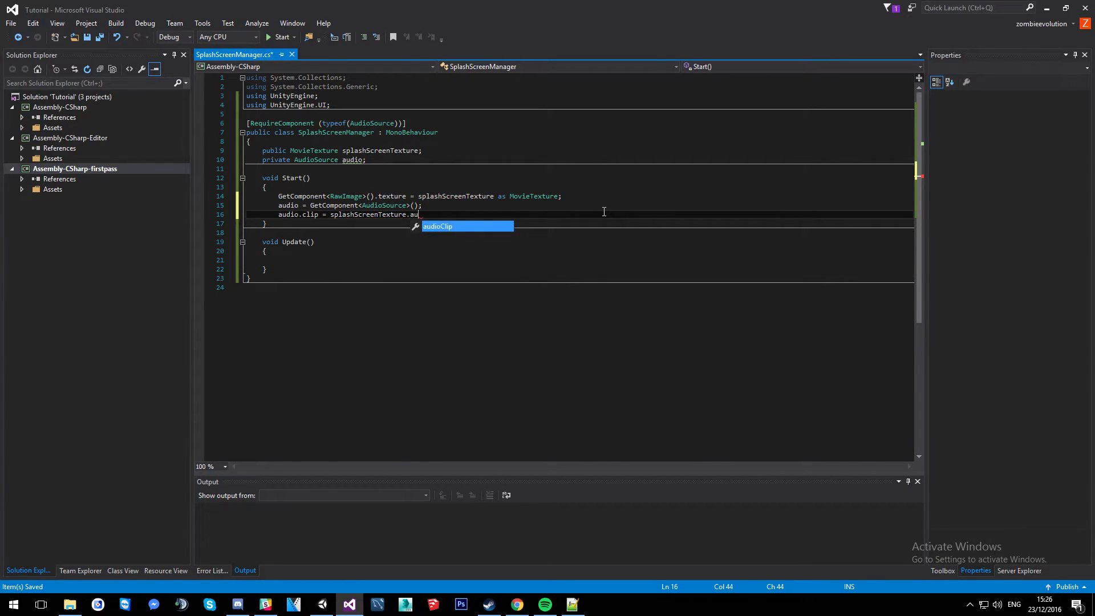
type("dioClip")
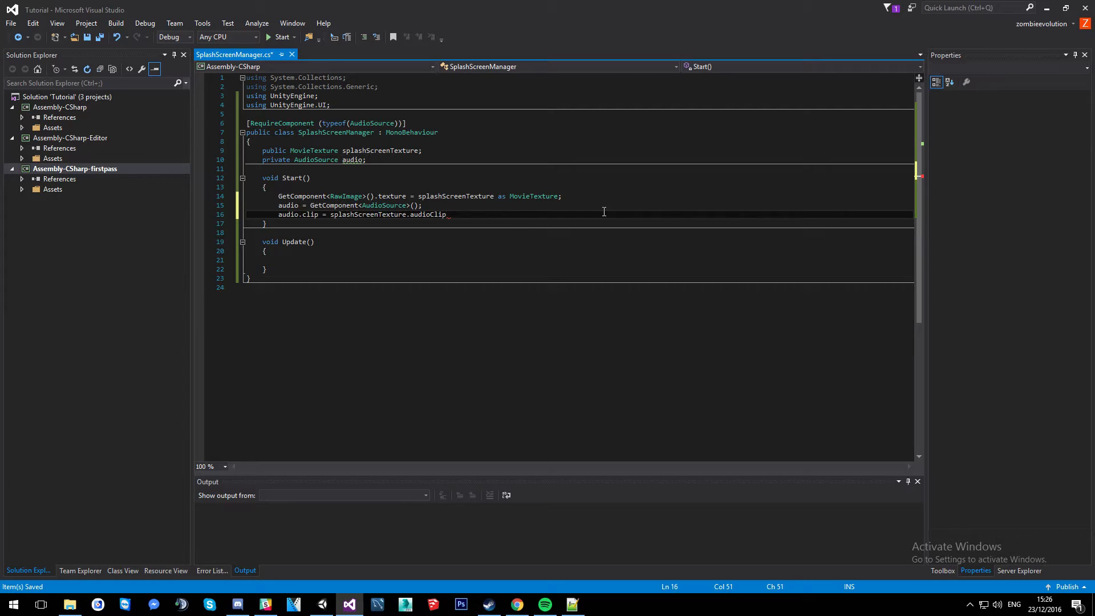
type(";")
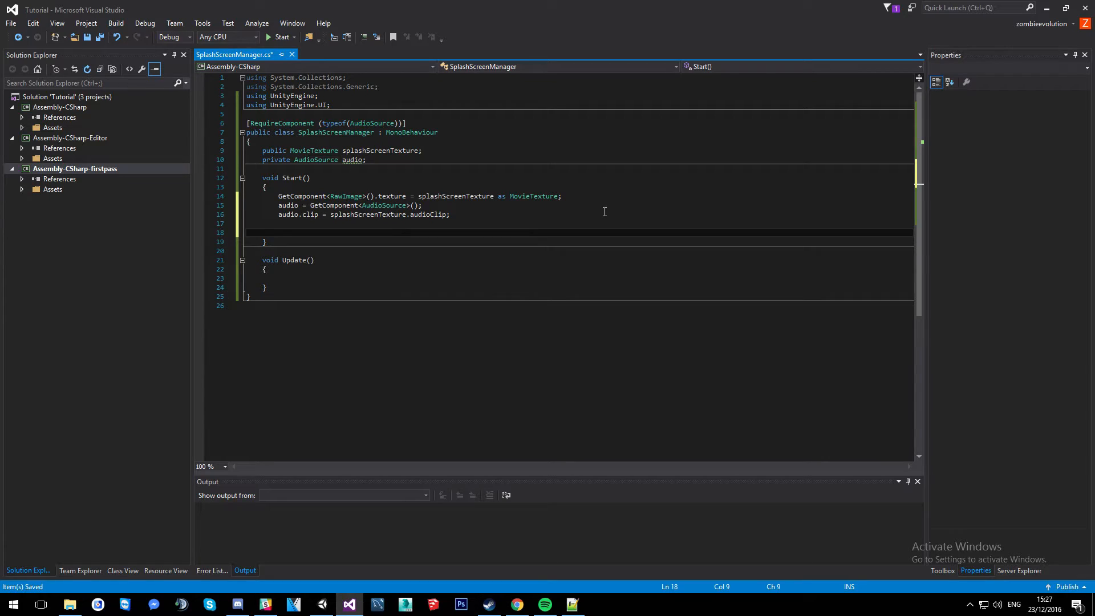
Add splashScreenTexture.Play() and audio.Play() calls at the end of Start.
type("splashScreenTexture.")
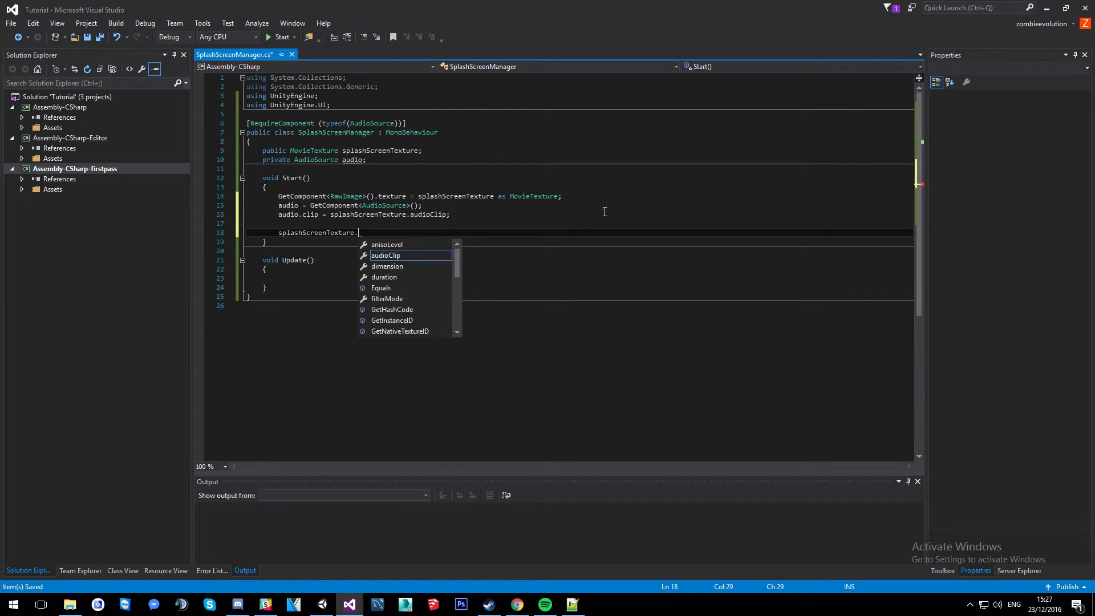
type("Play()")
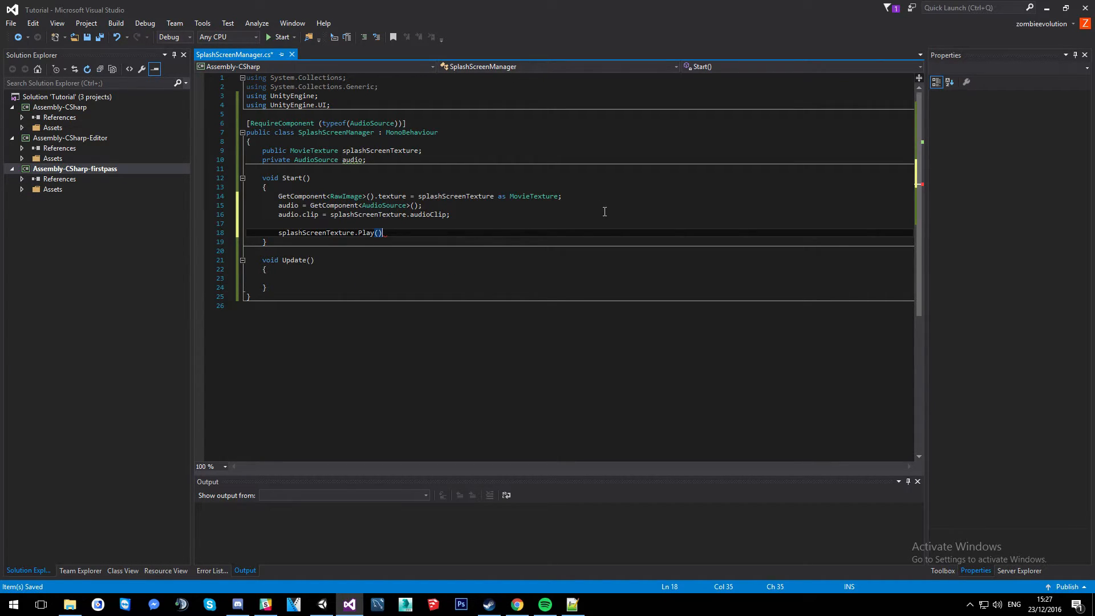
key("enter")
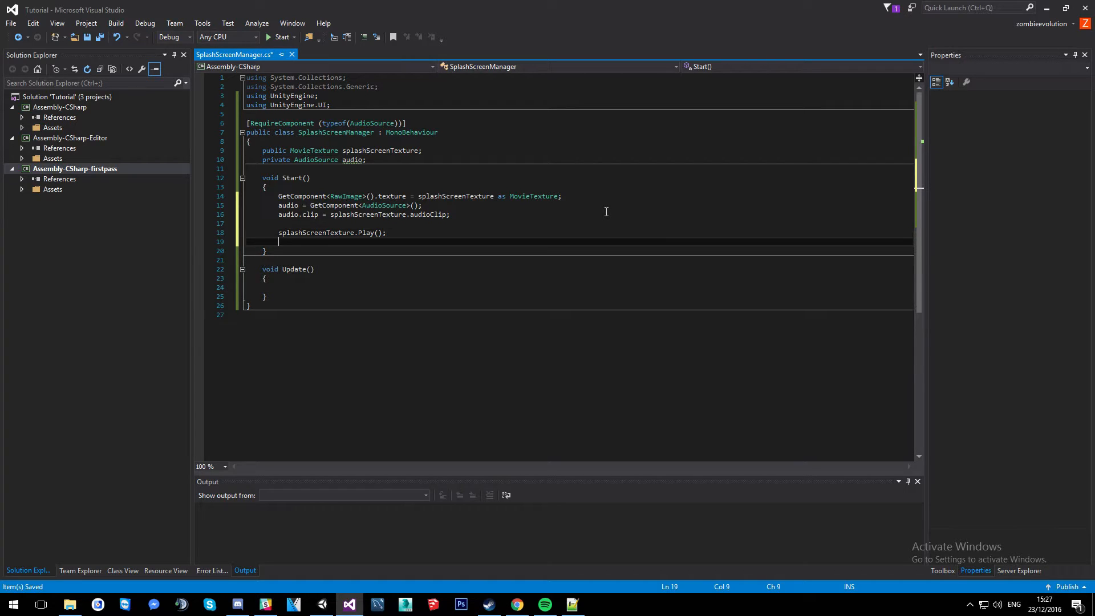
type("audio.")
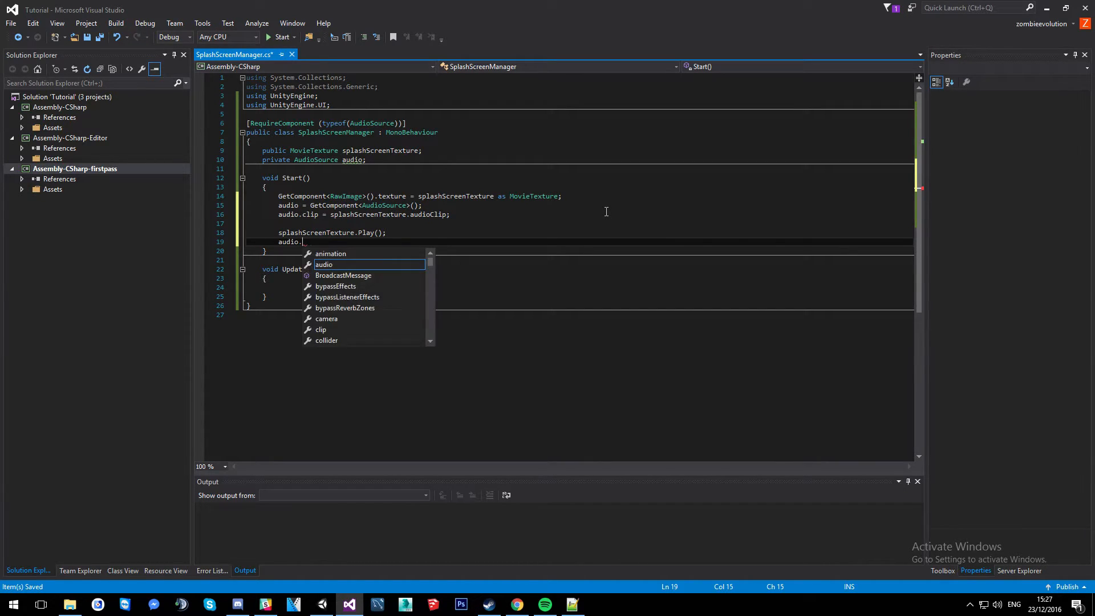
type("Play();")
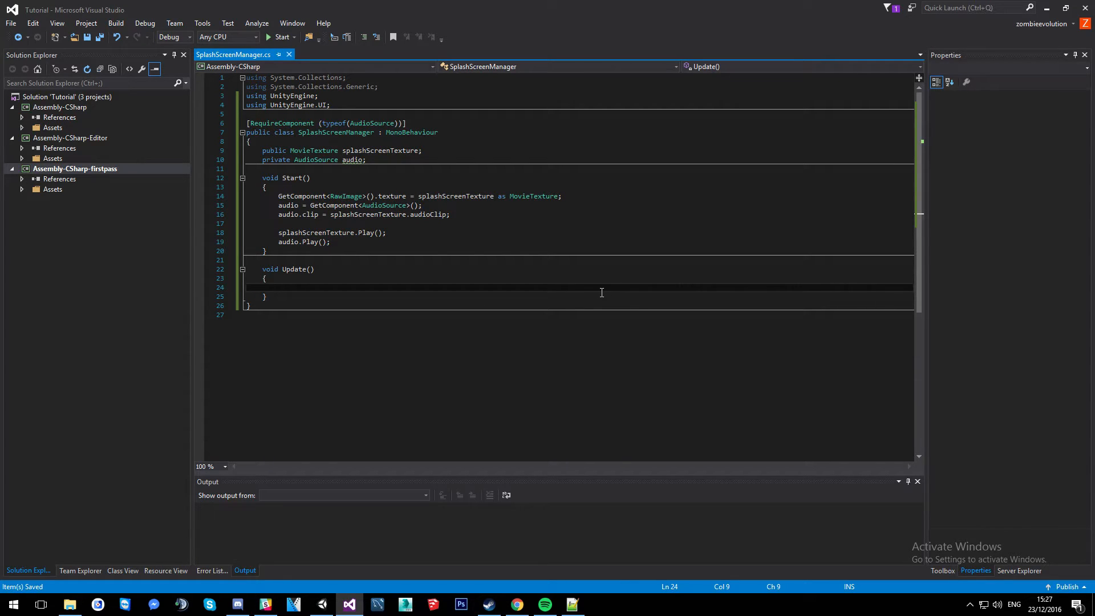
In Update, write if (!splashScreenTexture.isPlaying) { Application.LoadLevel(1); }.
type("if(!")
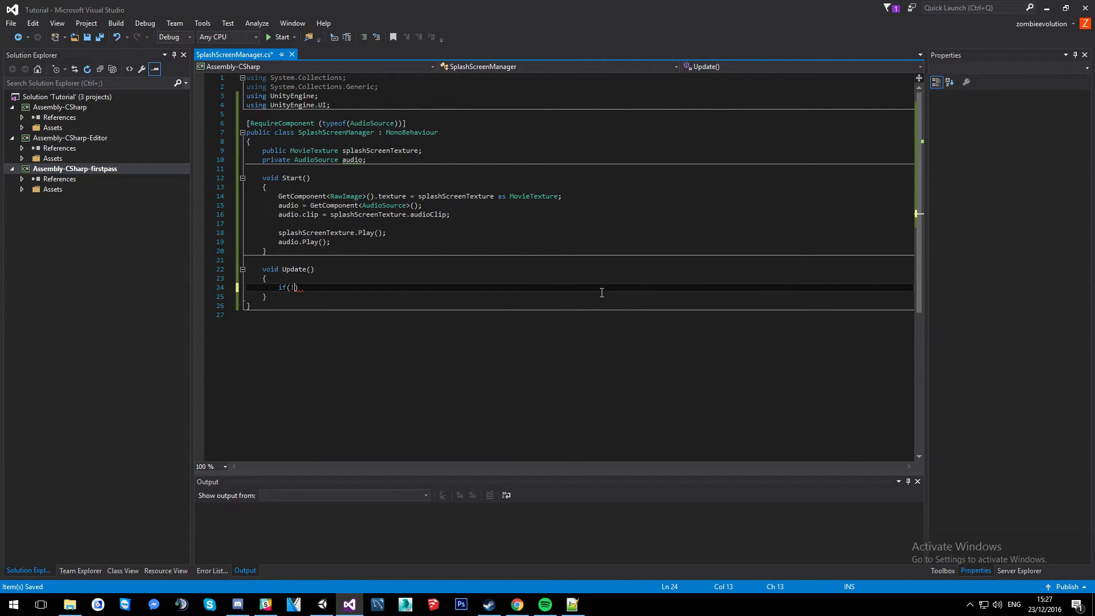
type("splashScreenTexture.")
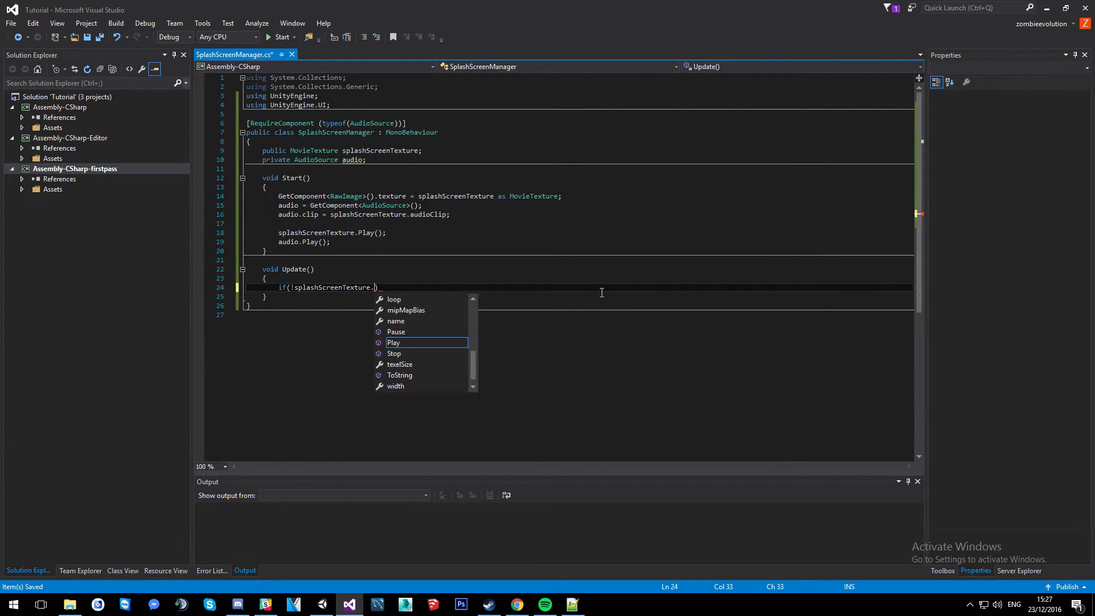
type("isPlaying")
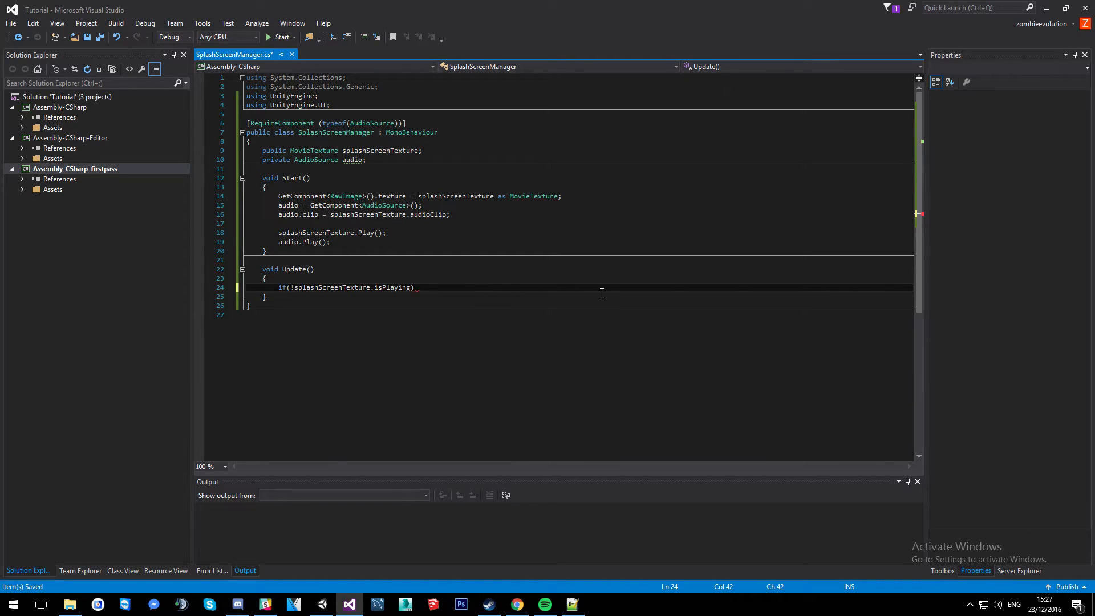
type("{}")
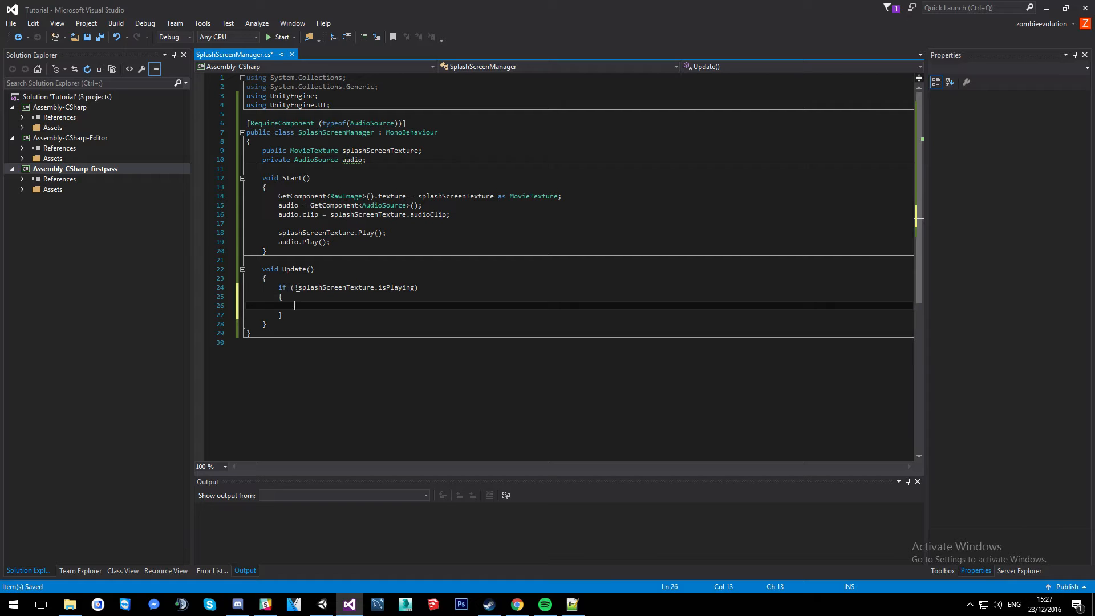
type("!")
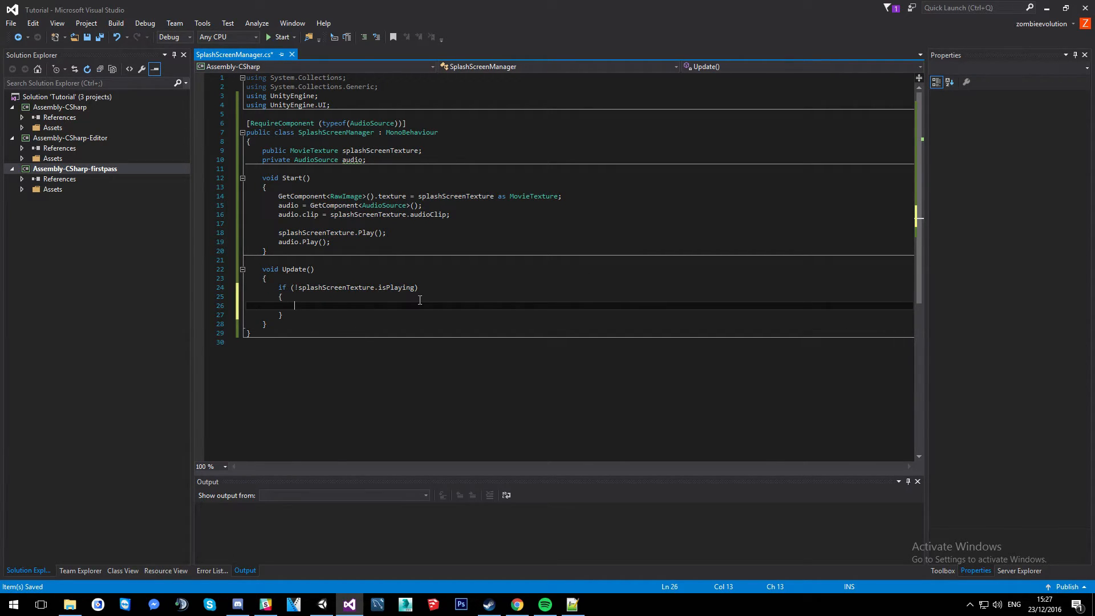
mouse_move(397, 328)
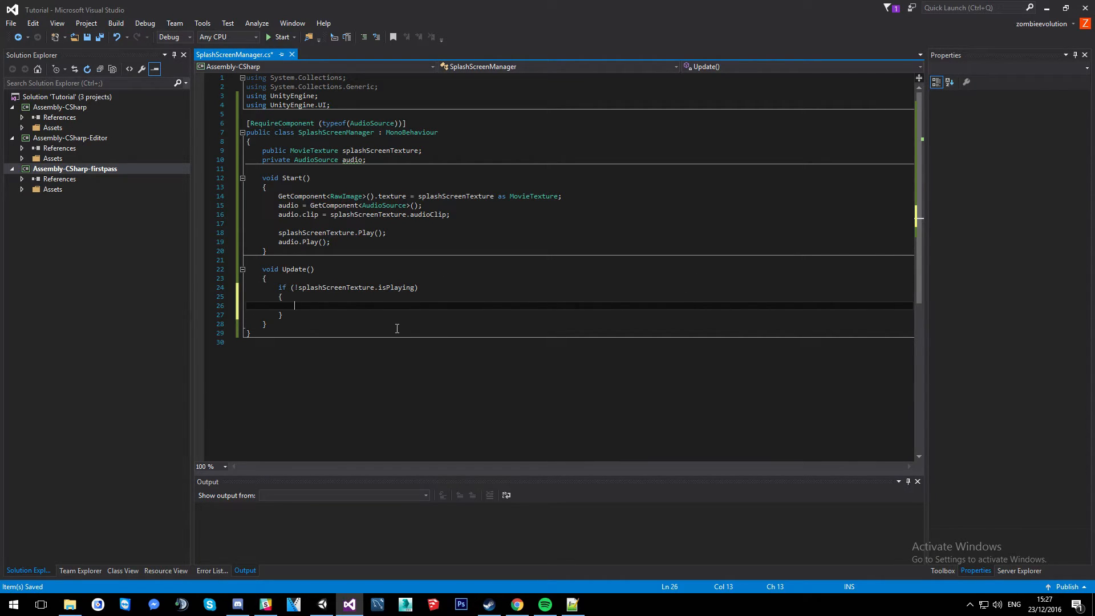
type("Application")
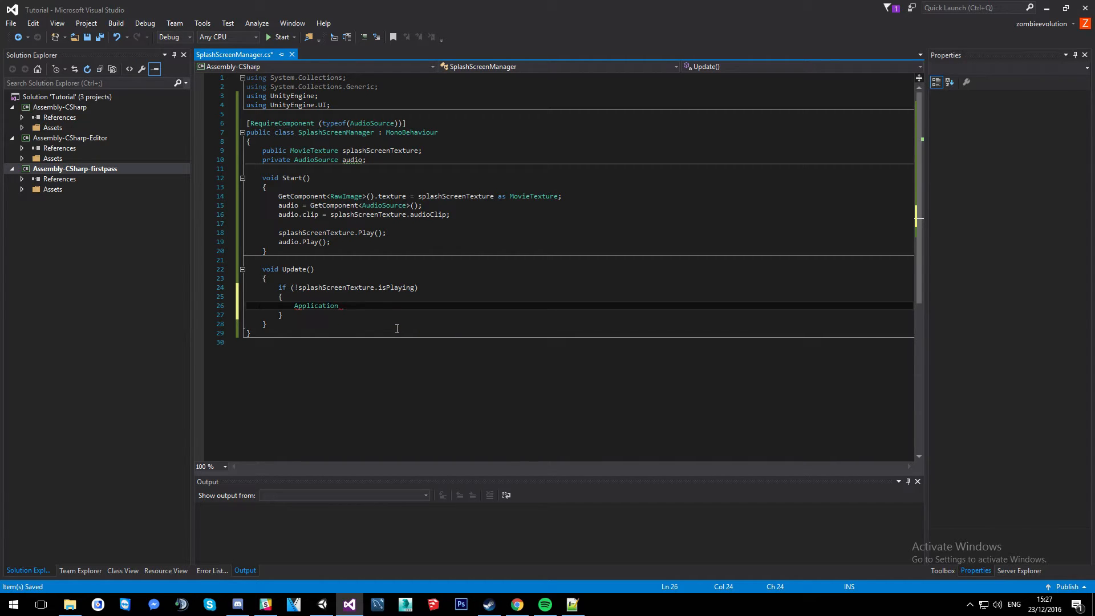
type(".Load")
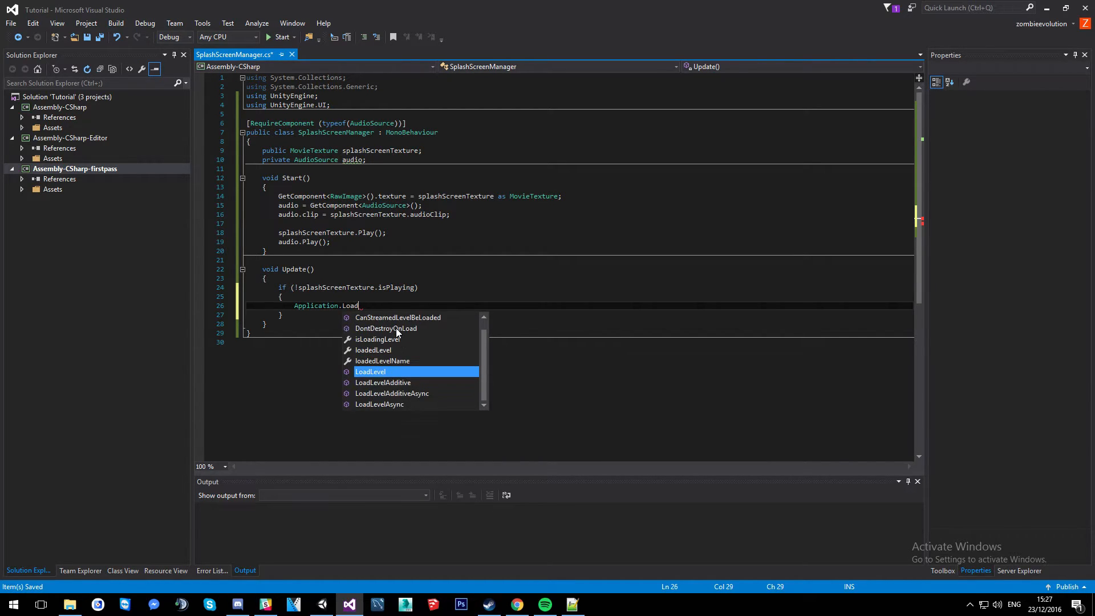
key("Tab")
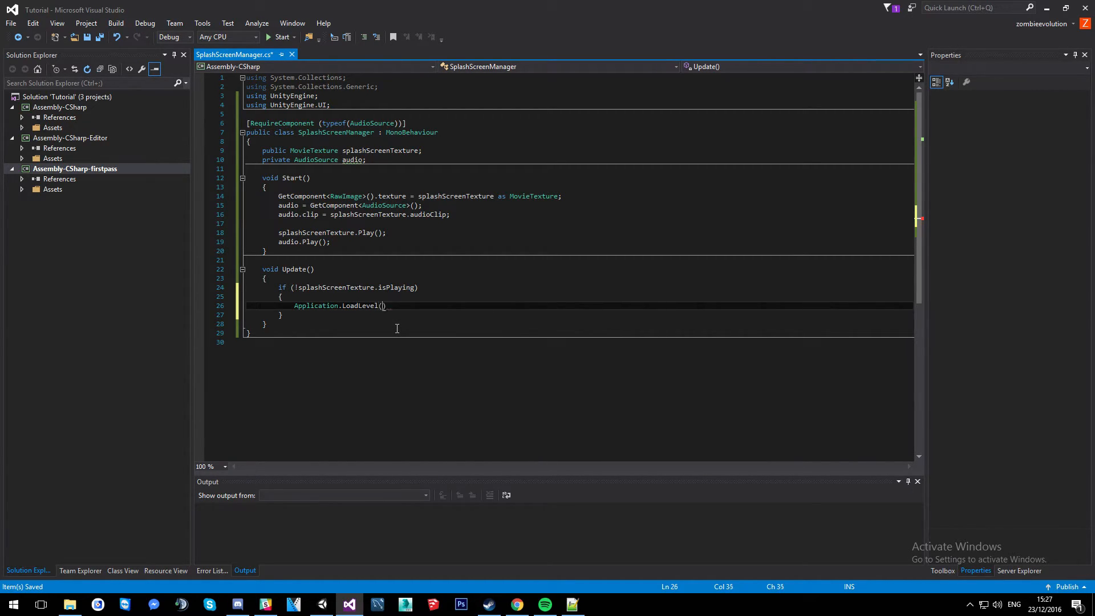
type("1;")
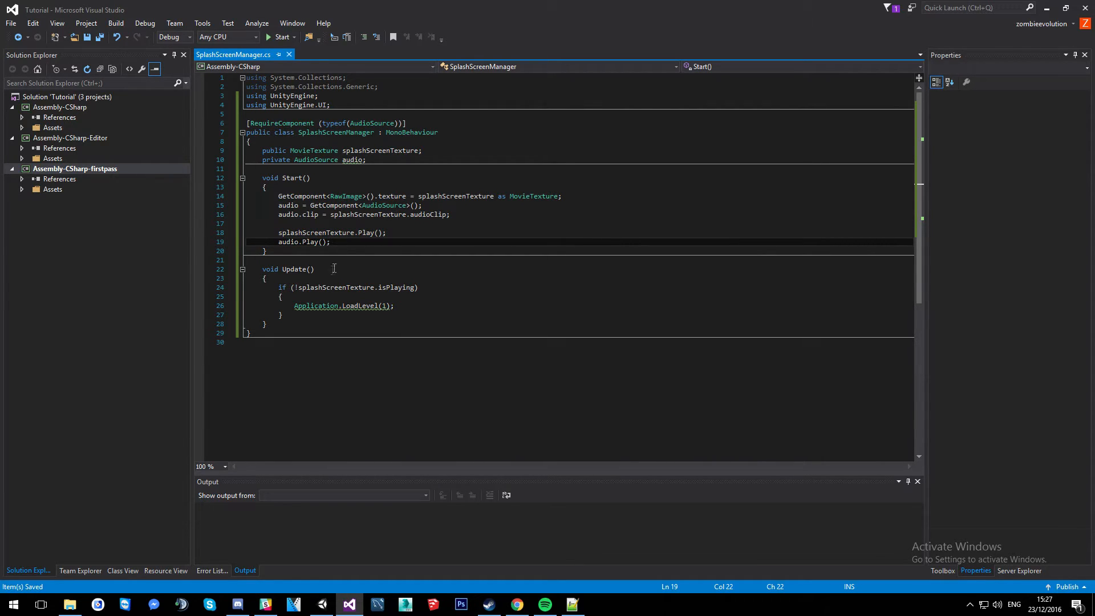
double_click(356, 287)
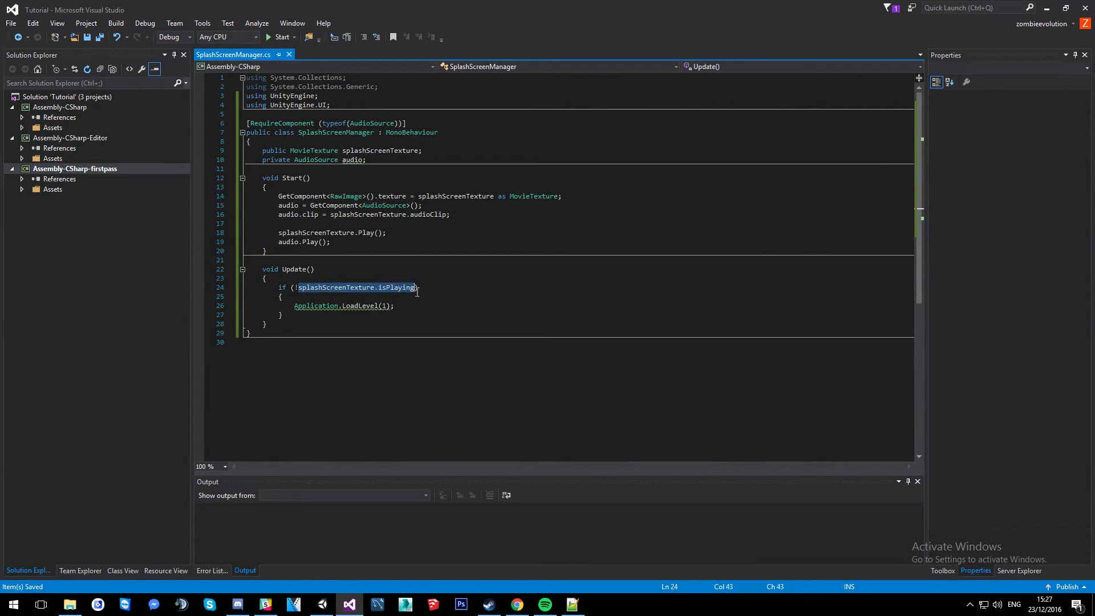
left_click(282, 315)
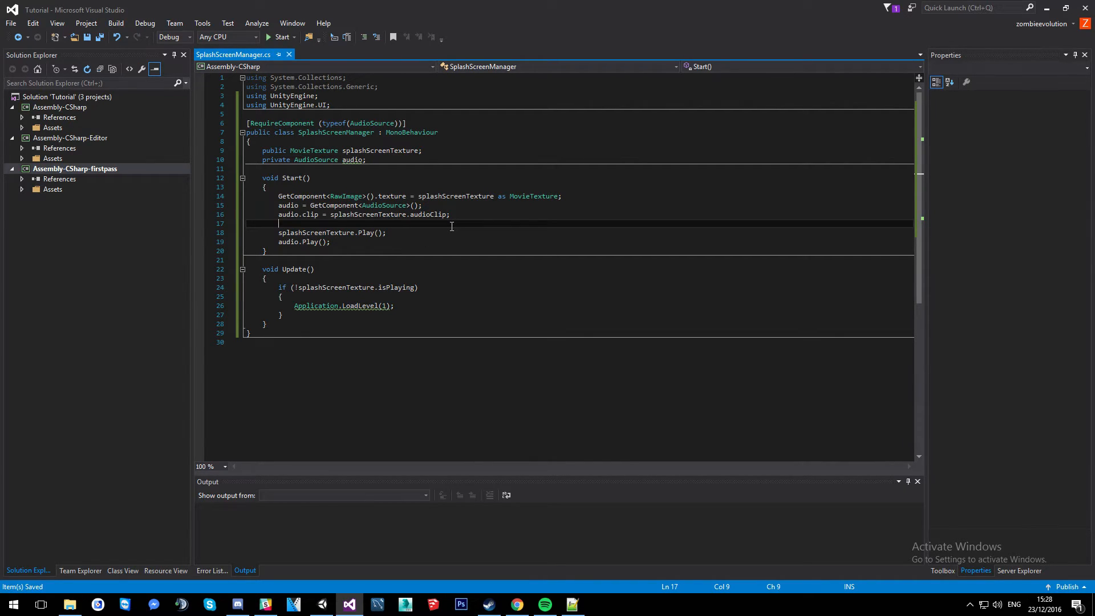
mouse_move(482, 235)
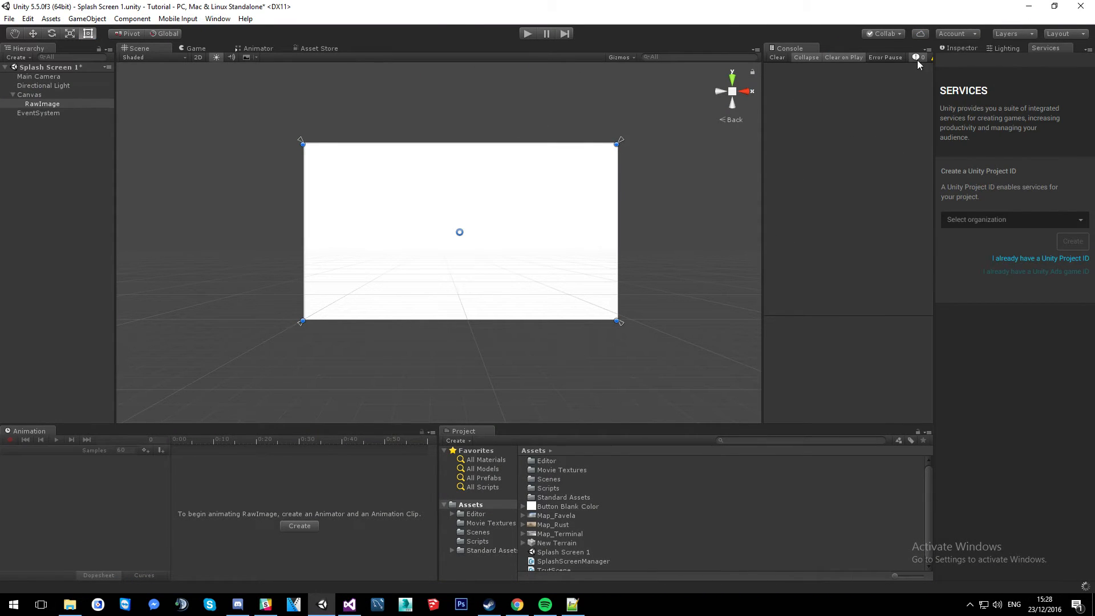
Assign the Valve logo movie texture to the Splash Screen Texture field on RawImage.
left_click(960, 48)
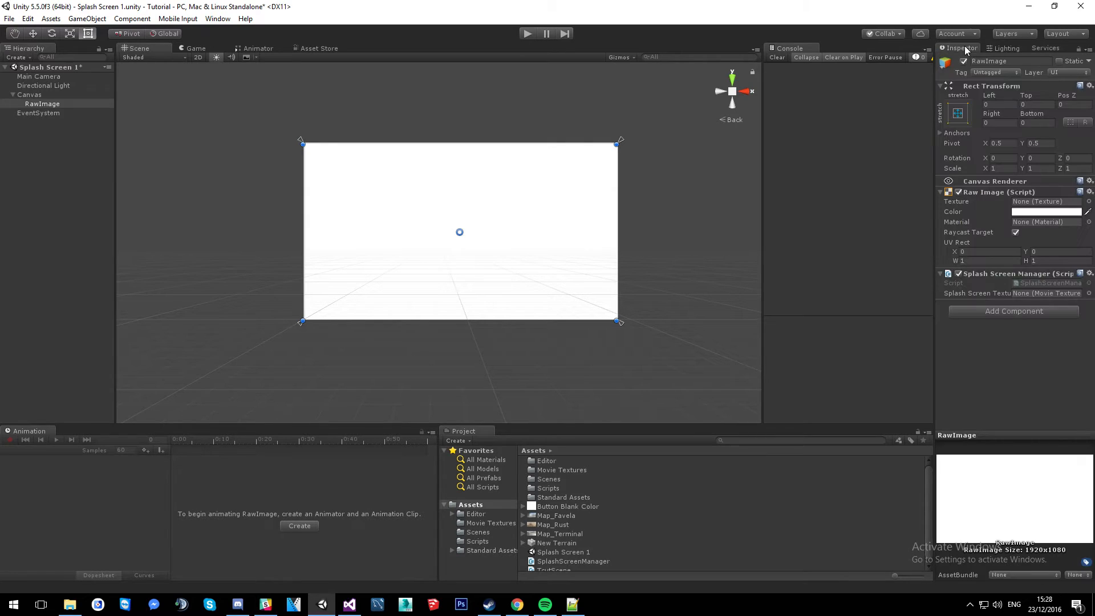
mouse_move(622, 440)
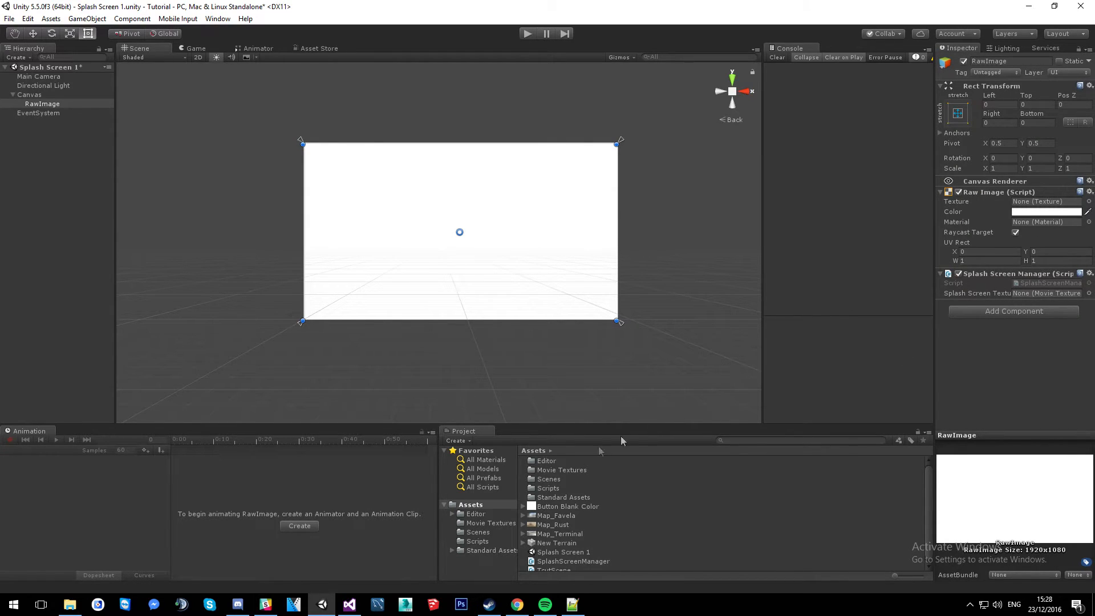
left_click(491, 523)
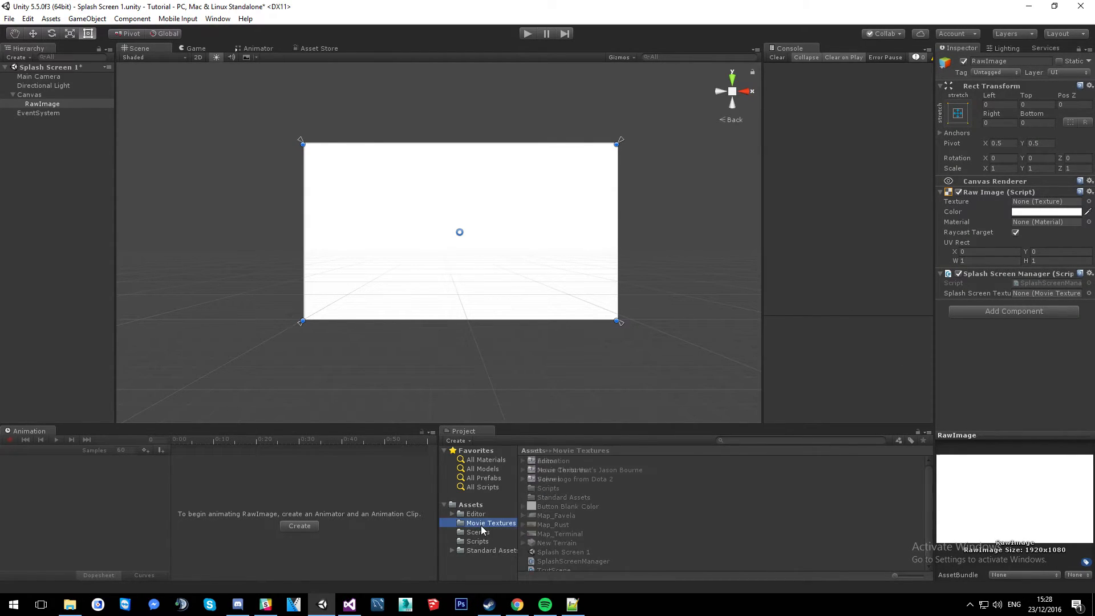
left_click(575, 478)
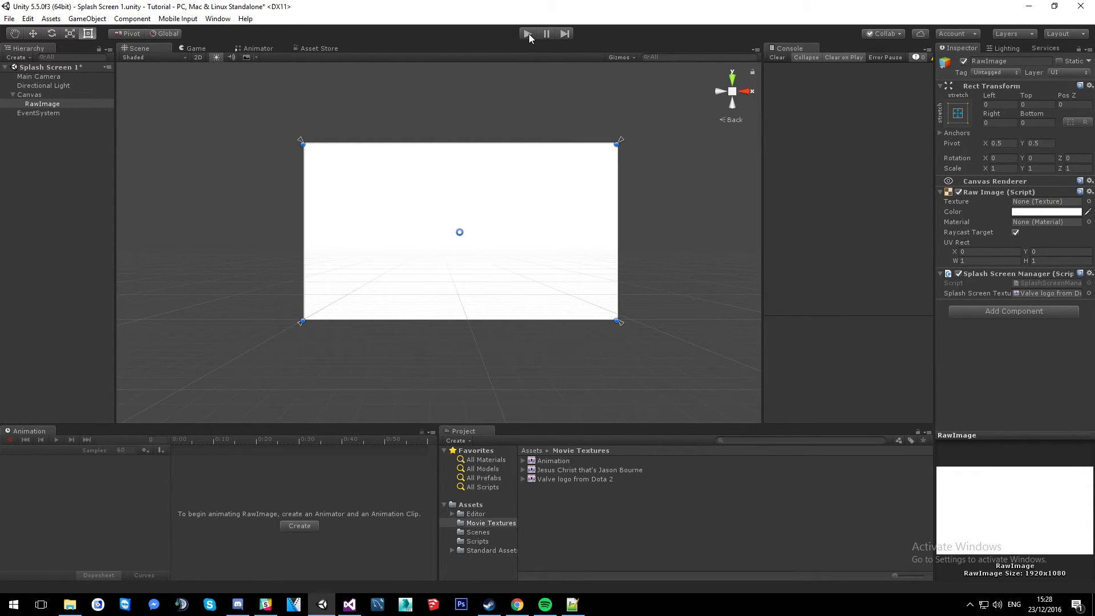
Play-test the scene, revealing a missing AudioSource error on RawImage in the Console.
left_click(528, 33)
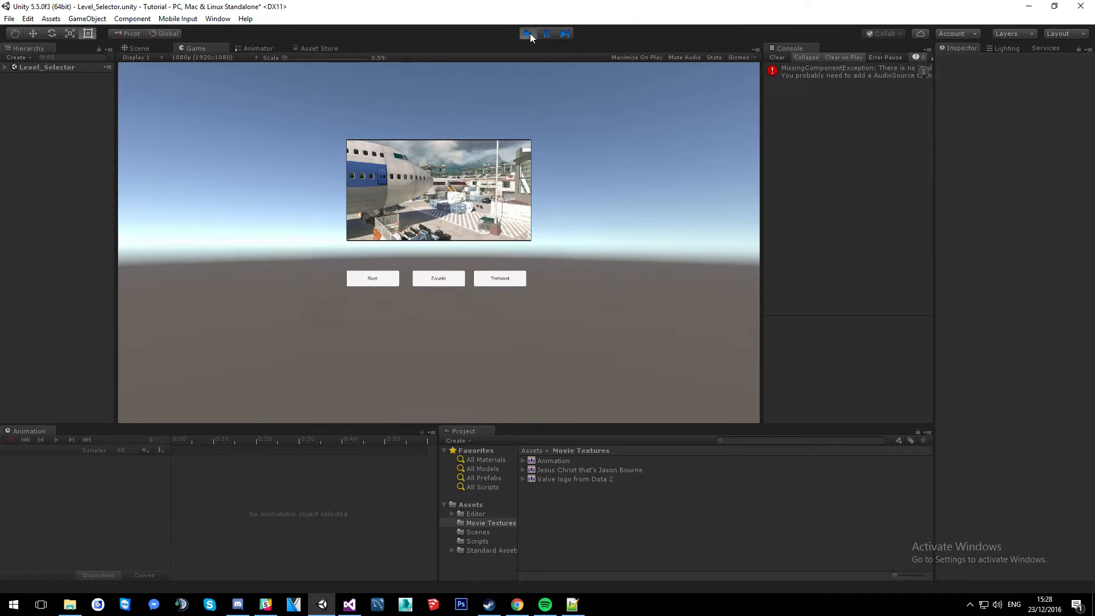
left_click(528, 33)
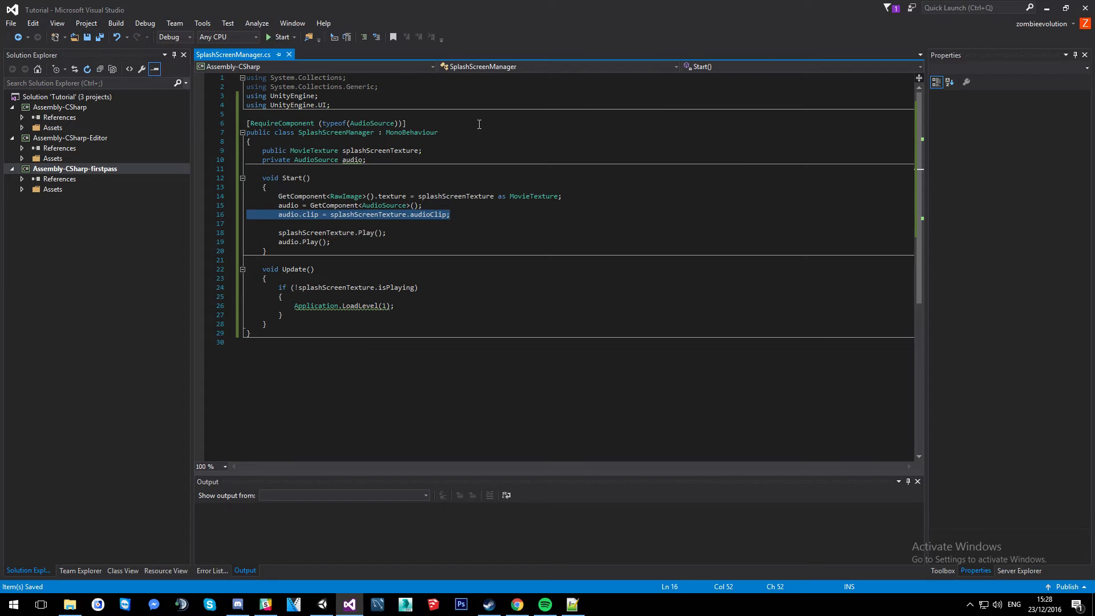
left_click(451, 215)
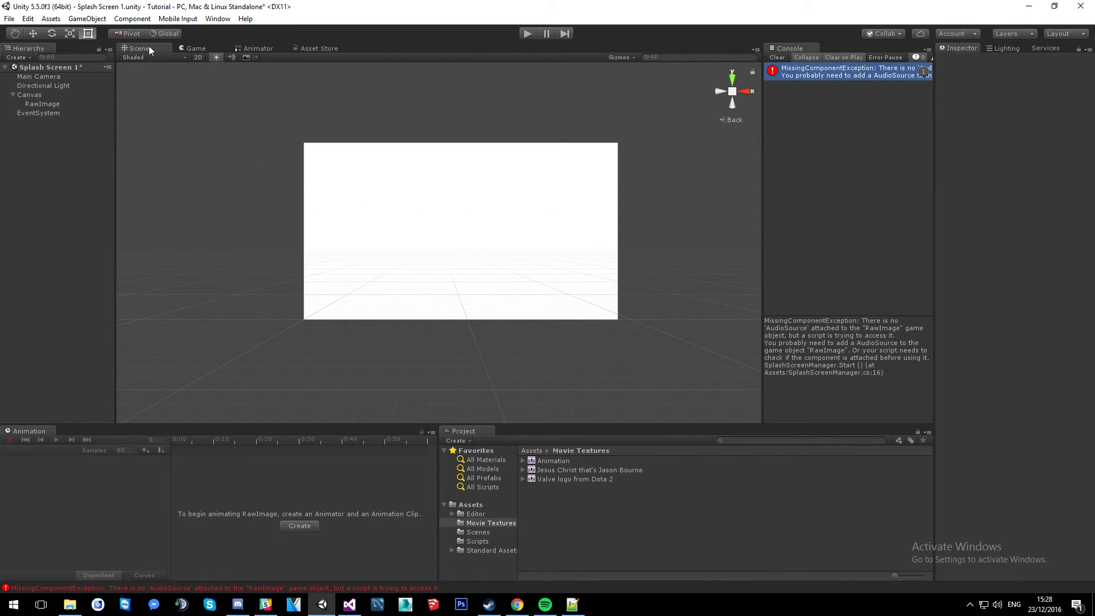
Add an Audio Source component to the RawImage object.
left_click(29, 95)
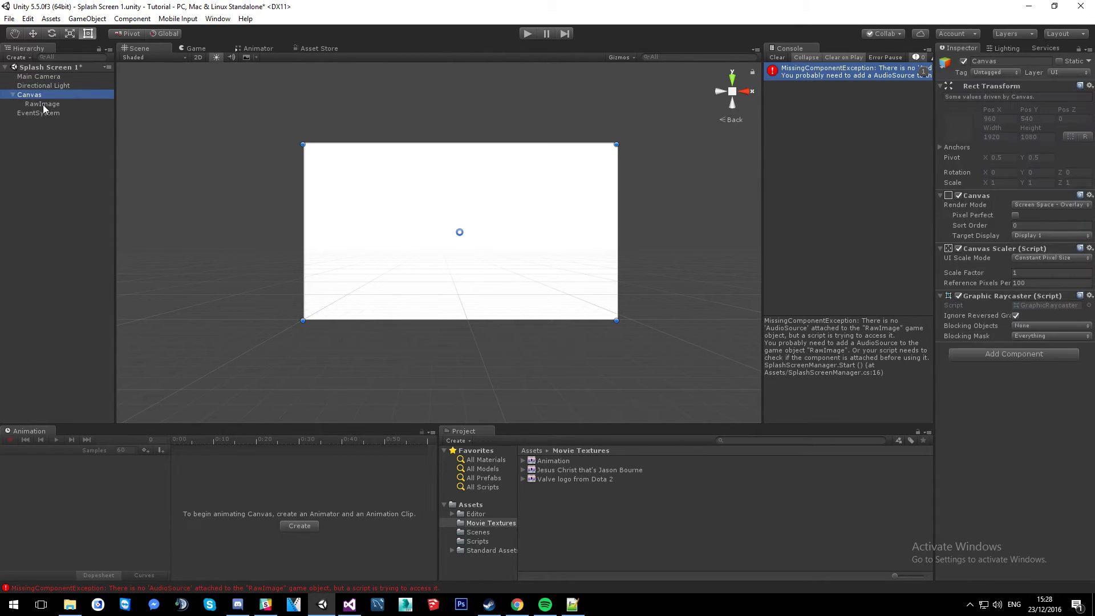
left_click(42, 104)
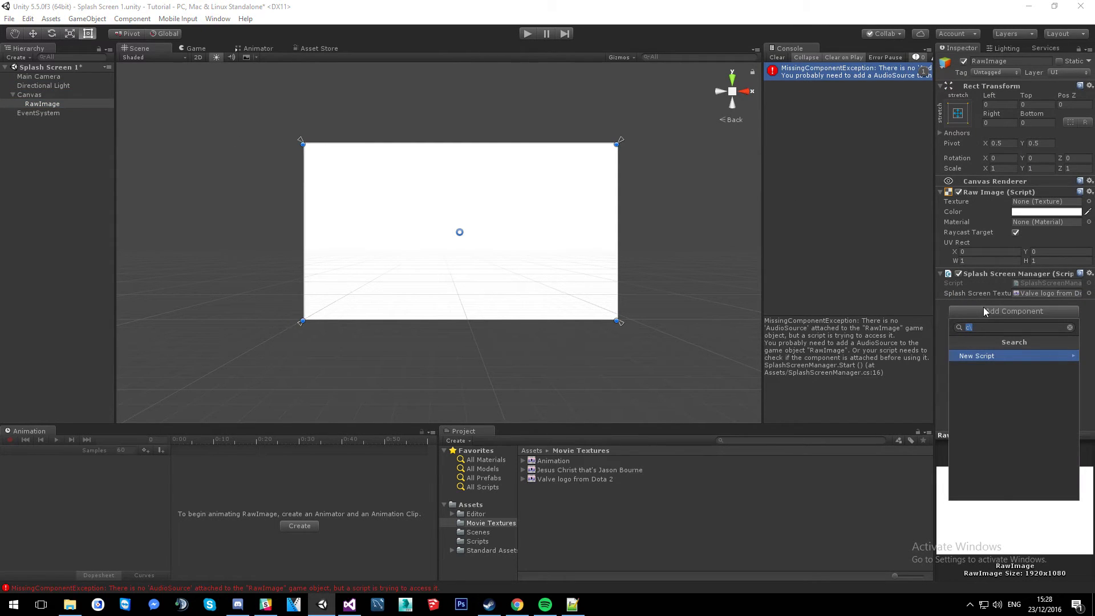
type("aud")
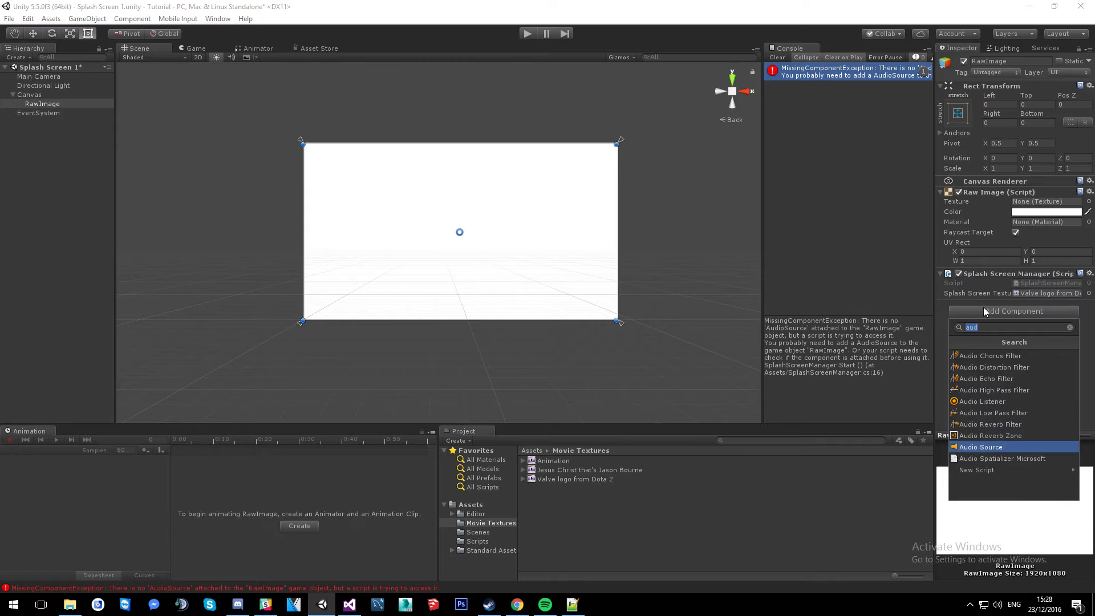
left_click(981, 446)
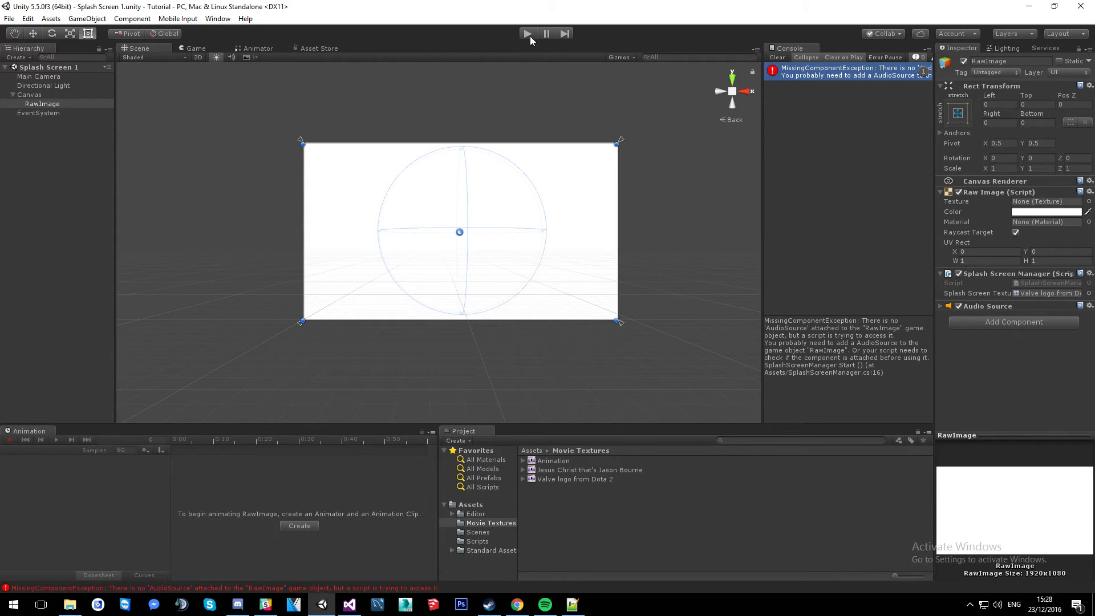
Play-test again: the movie plays full-screen and Level_Selector loads with no errors.
left_click(526, 33)
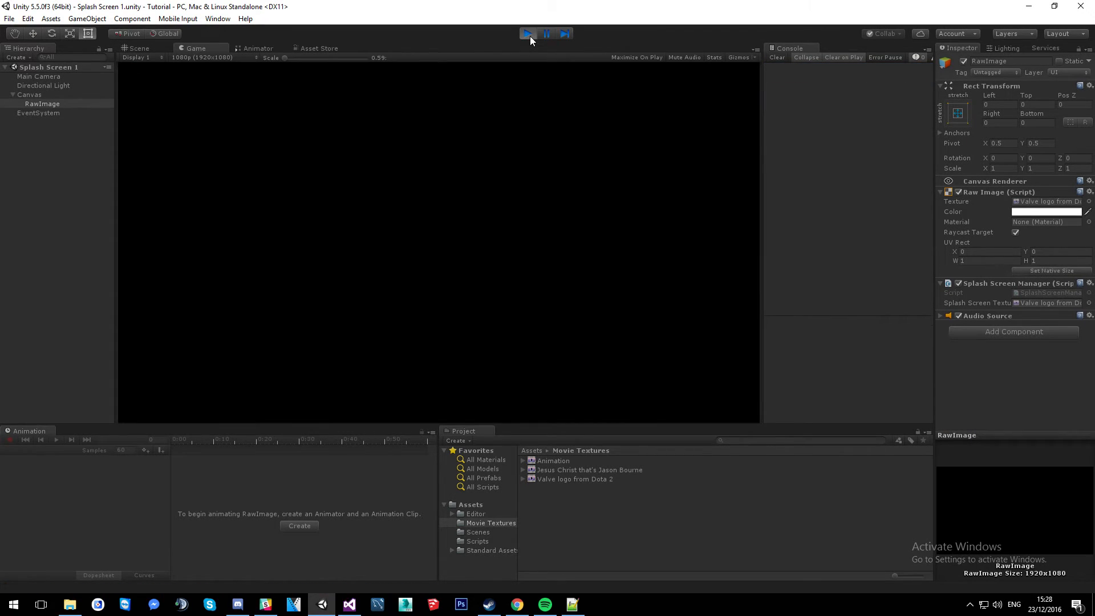
left_click(524, 33)
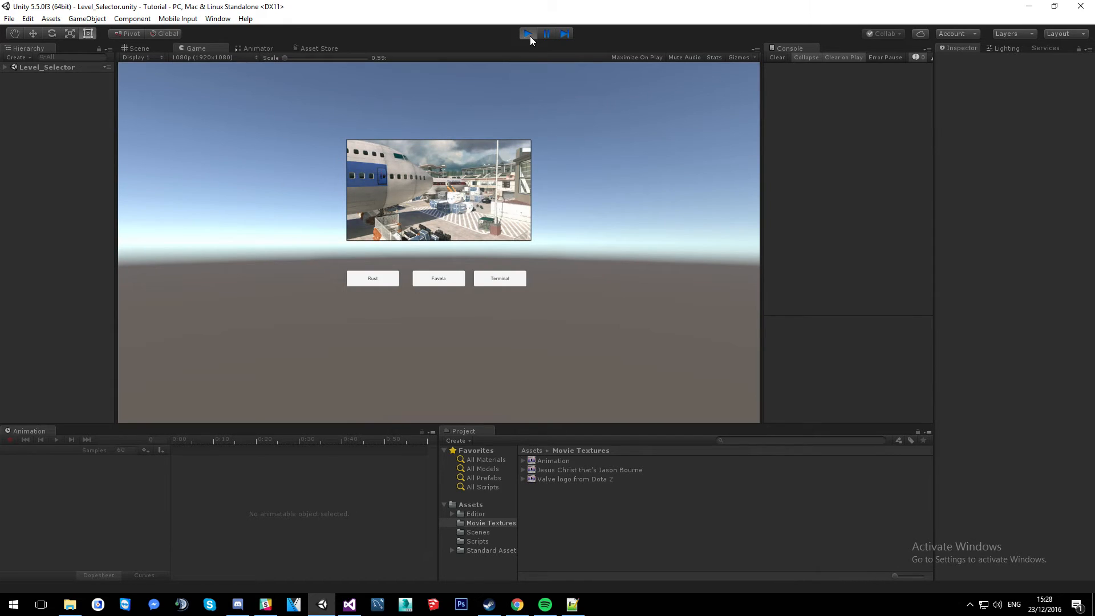
left_click(372, 278)
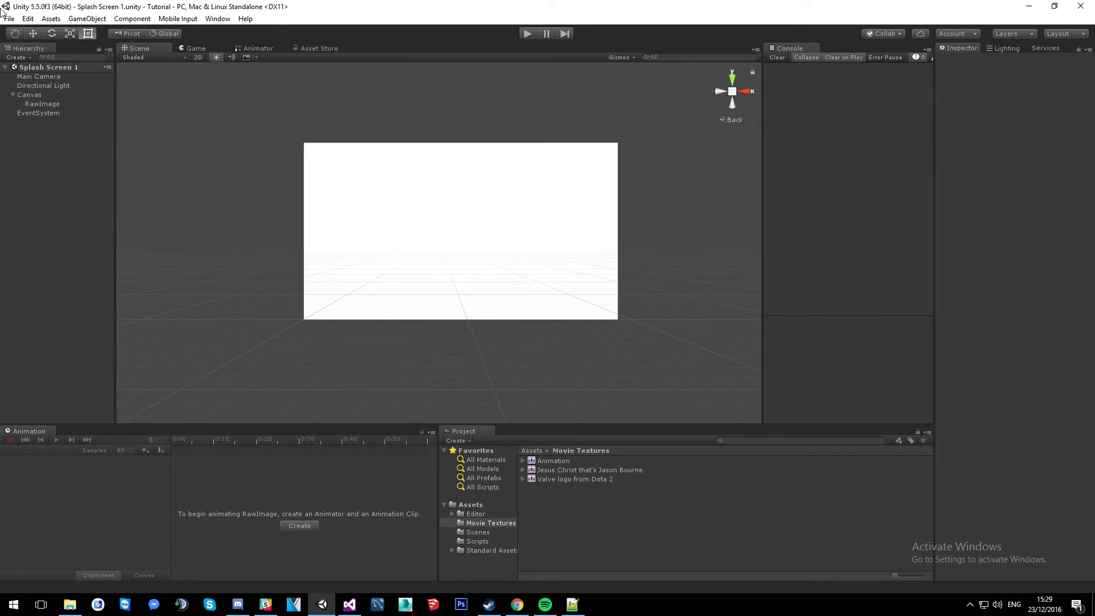
left_click(9, 19)
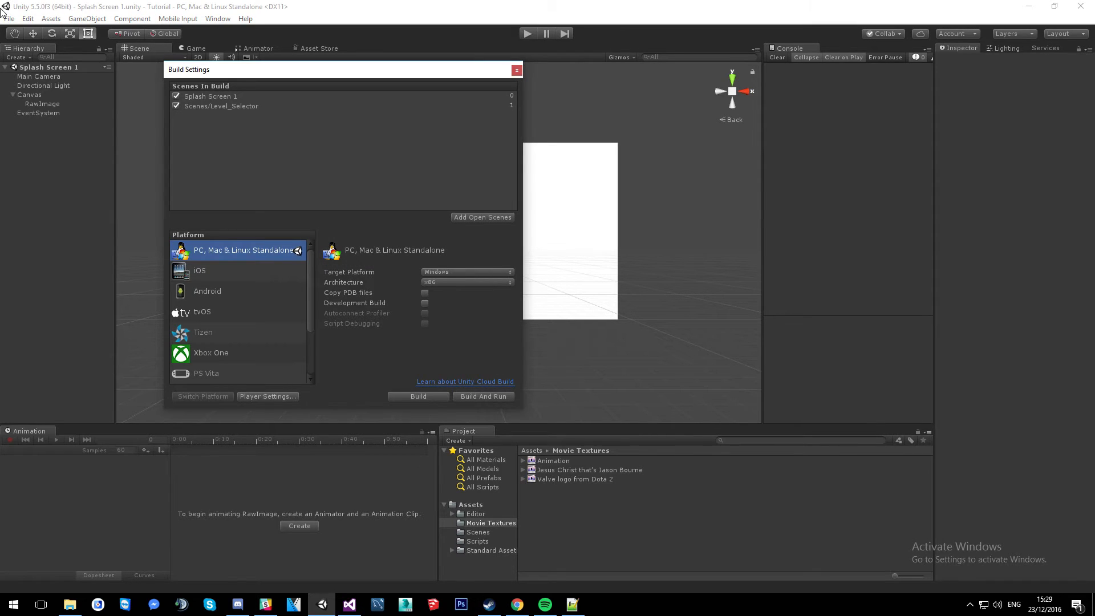
left_click(9, 18)
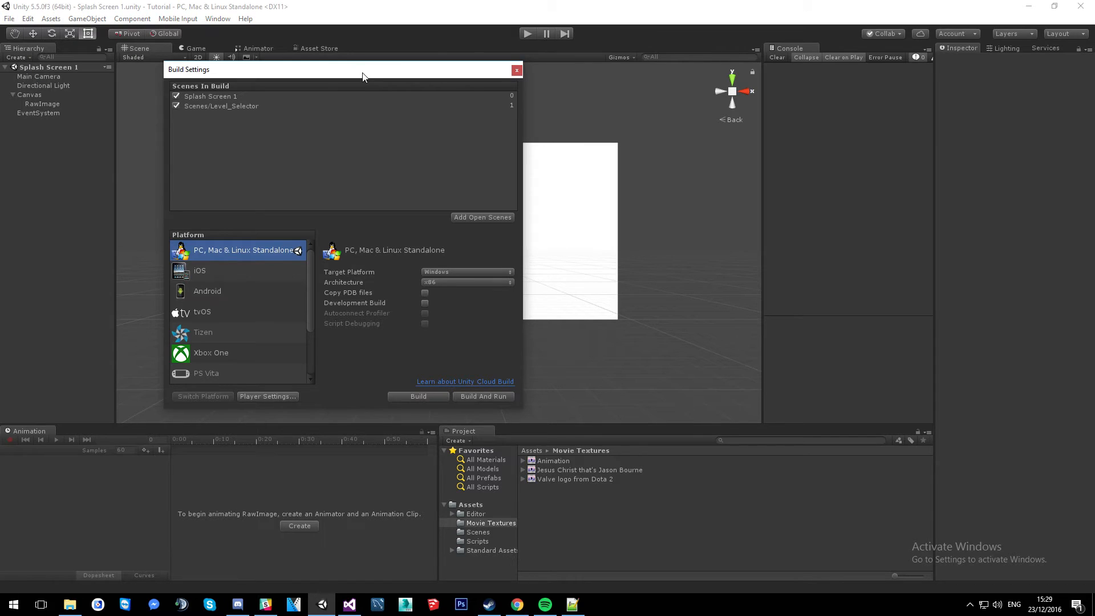
left_click_drag(363, 69, 608, 116)
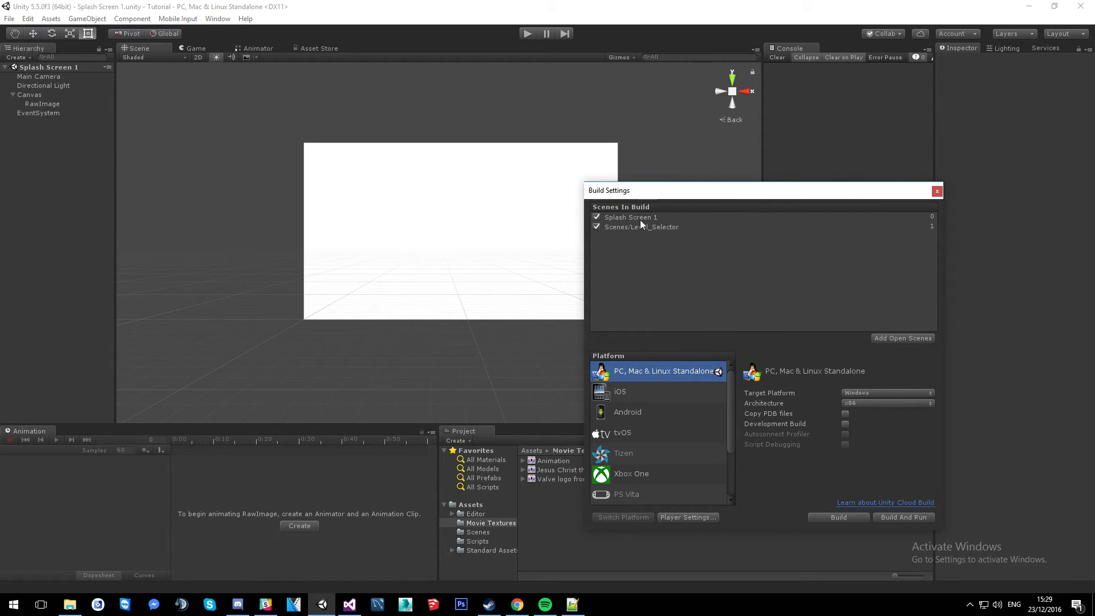
mouse_move(617, 217)
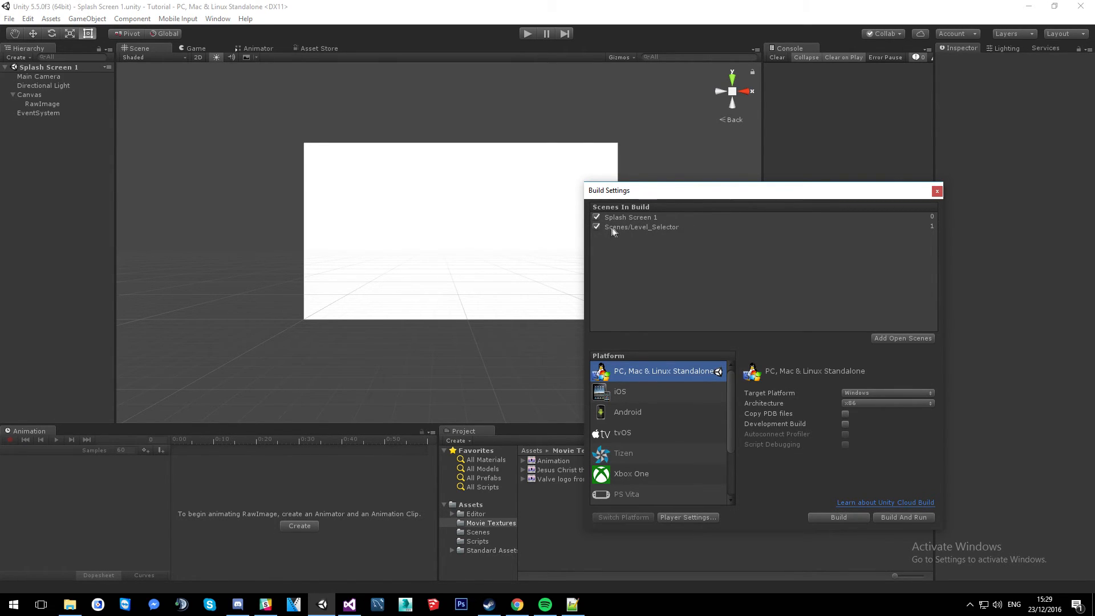
mouse_move(761, 231)
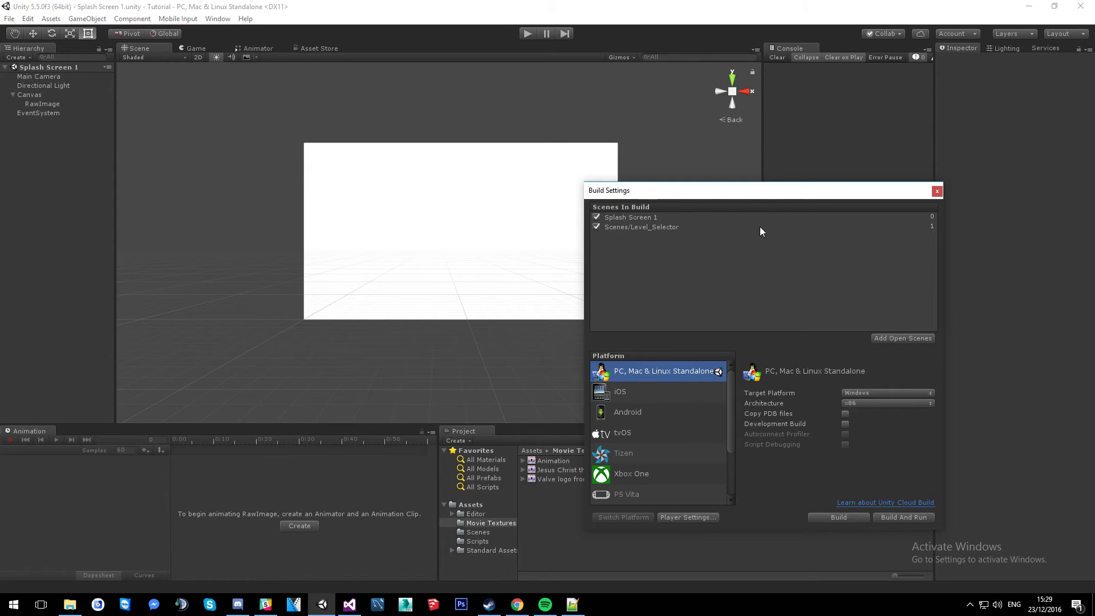
mouse_move(916, 233)
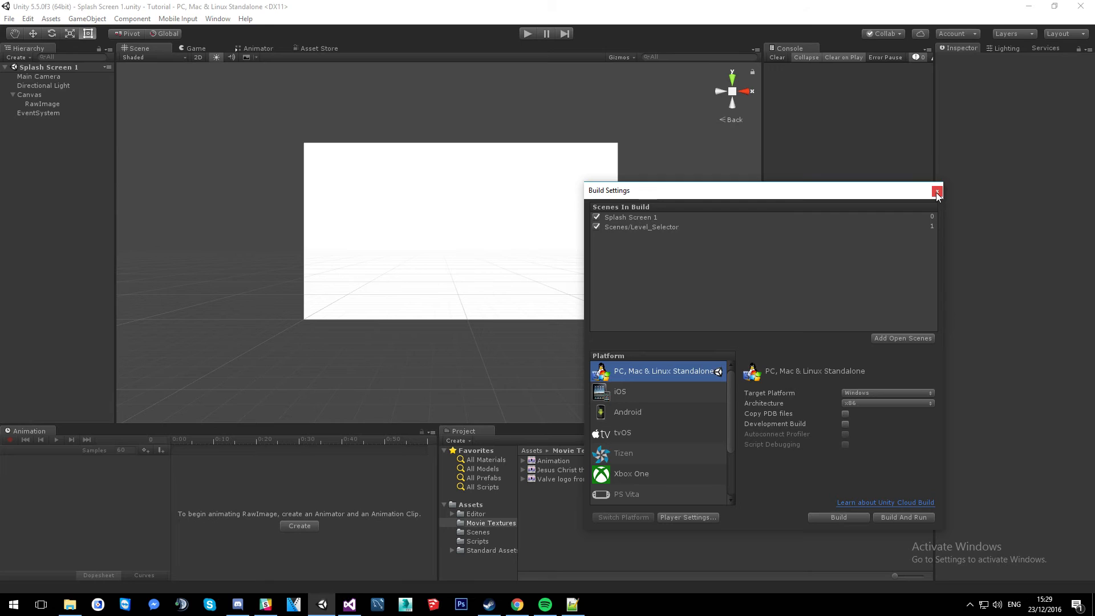
left_click(938, 190)
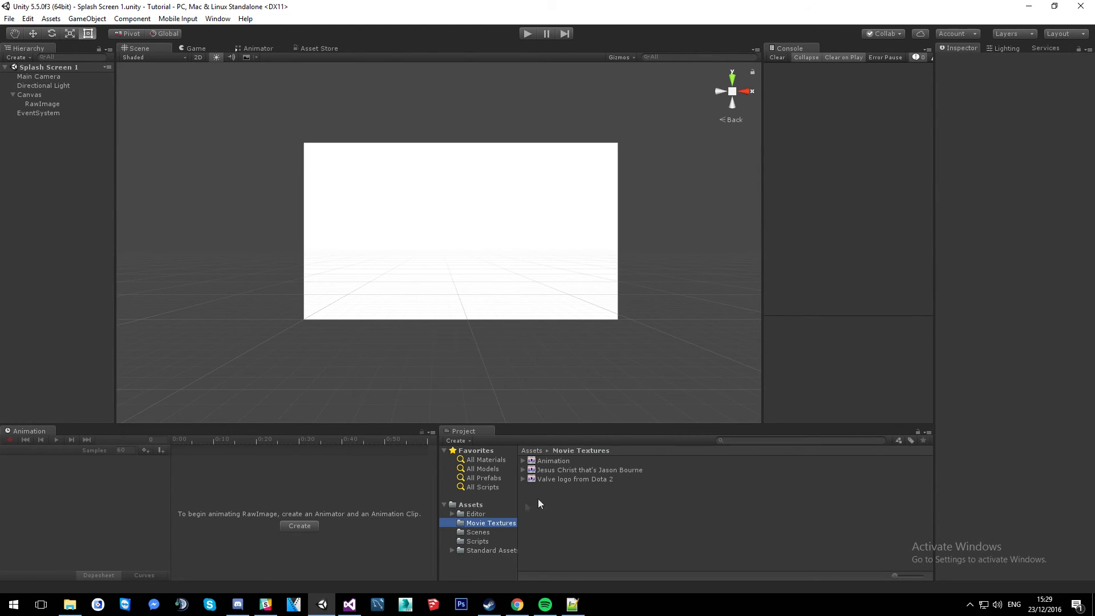
Expand the Valve logo from Dota 2 movie asset to reveal its bundled audio clip.
left_click(471, 504)
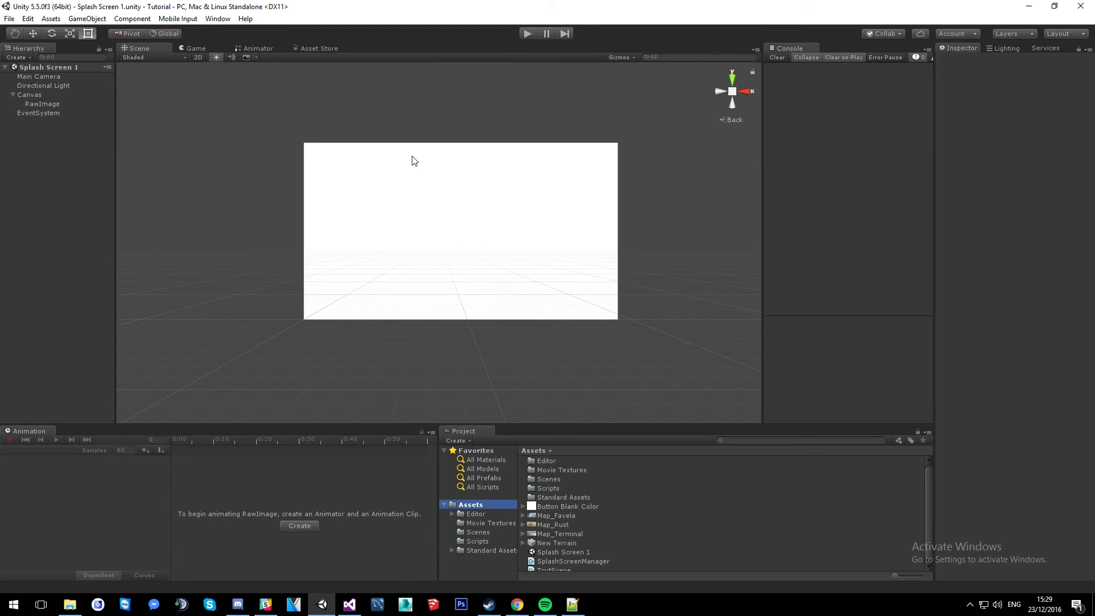
mouse_move(478, 525)
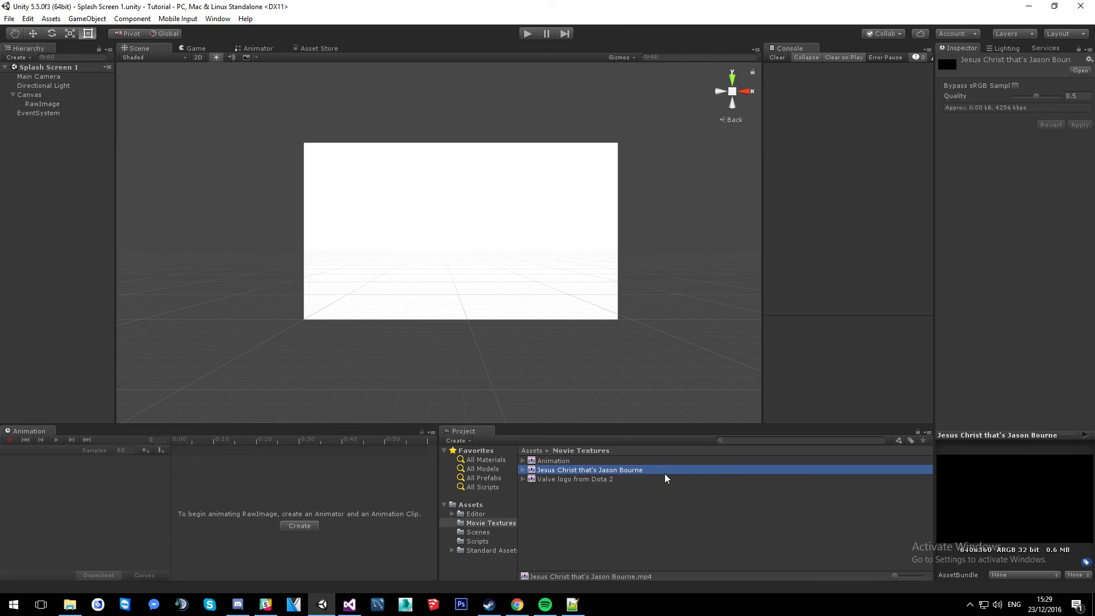
left_click(575, 479)
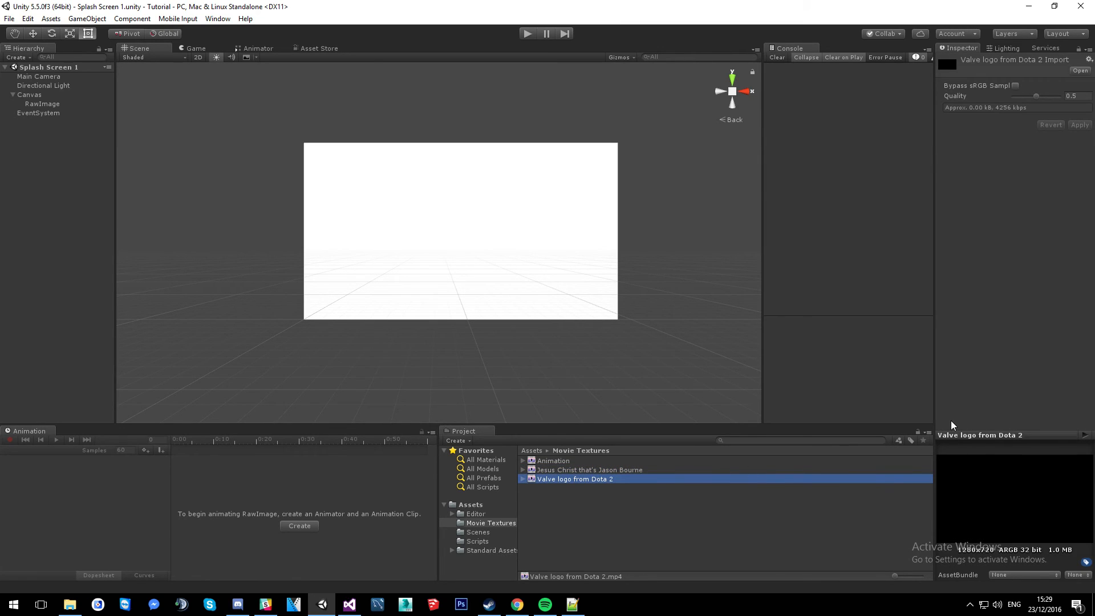
mouse_move(548, 335)
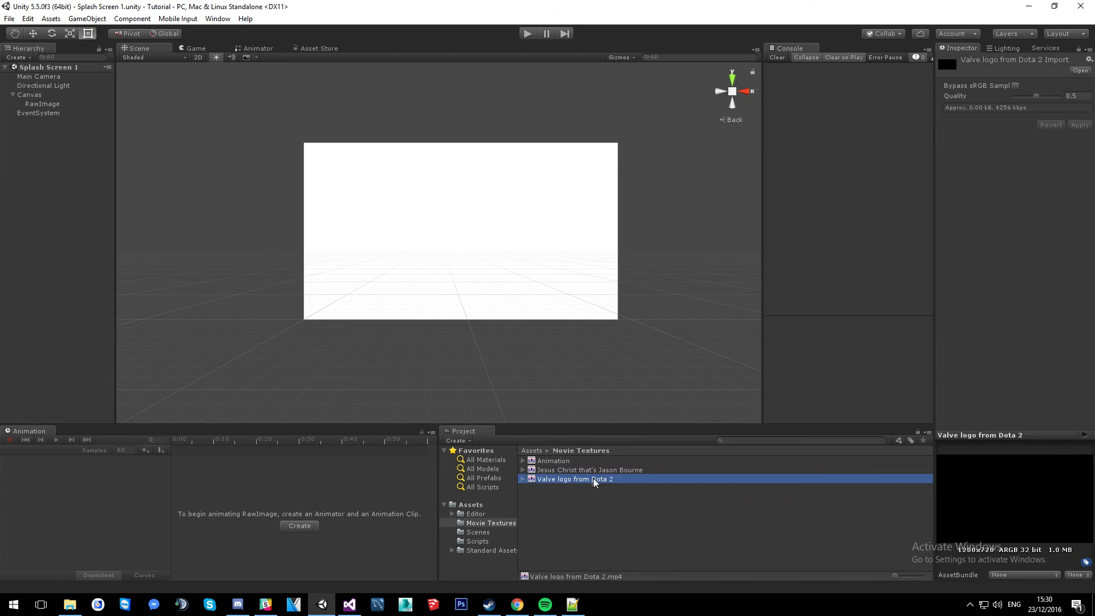
left_click(524, 479)
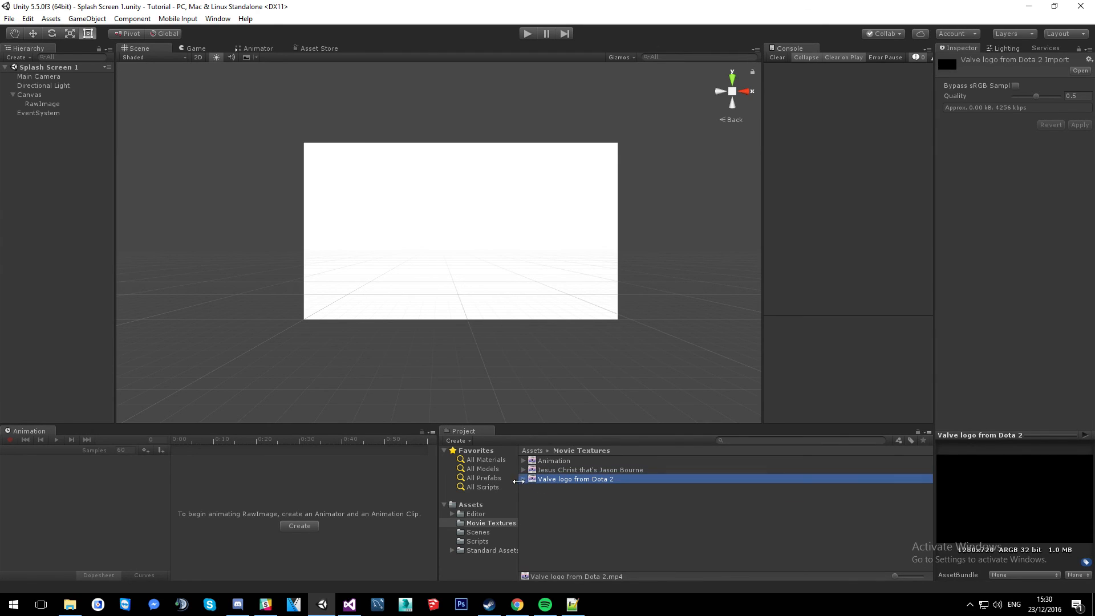
left_click(546, 479)
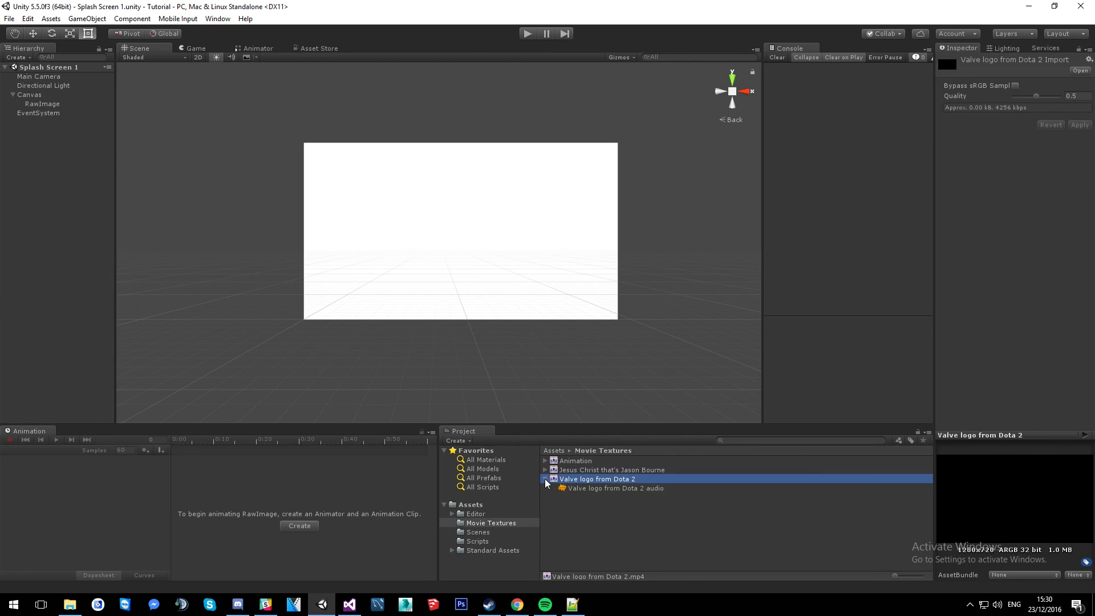